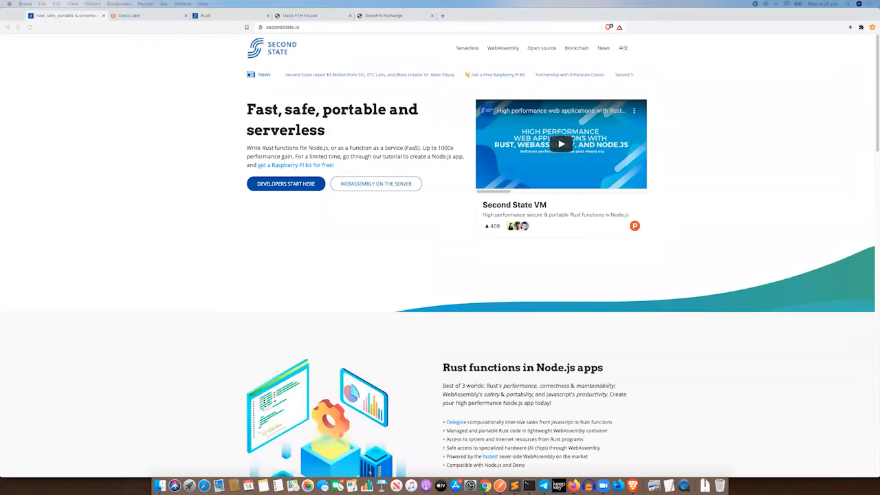
mouse_move(126, 209)
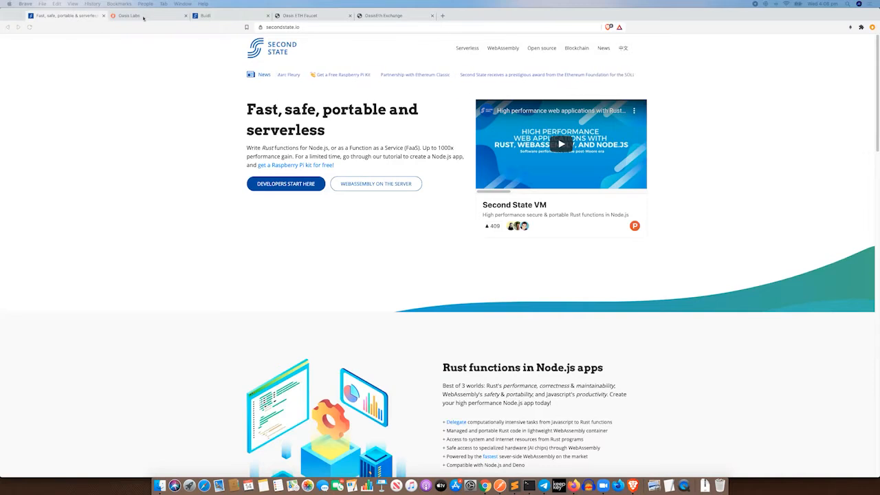
Visit the contract editor and Oasis Labs tabs, ending on the Oasis ETH faucet page
left_click(204, 15)
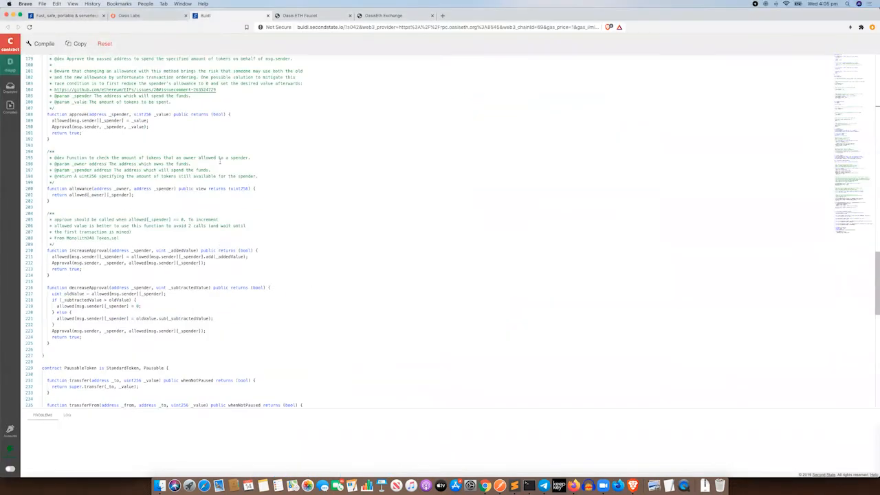
scroll("down", 3)
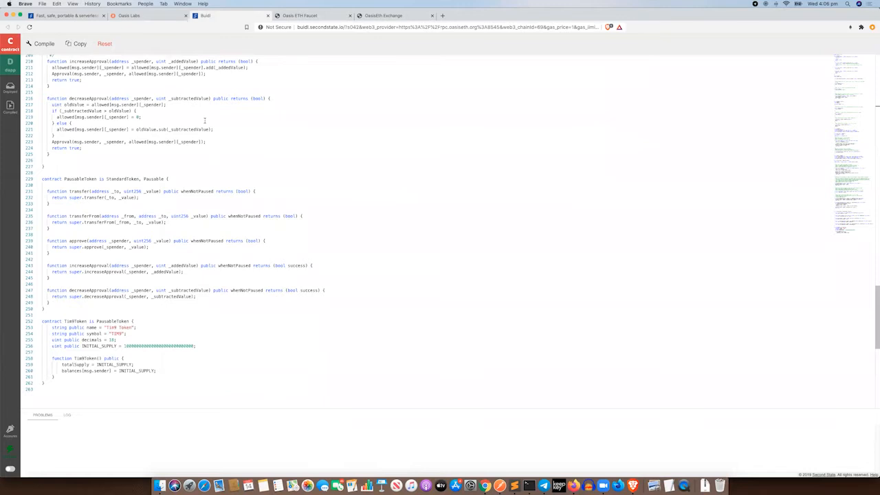
left_click(145, 15)
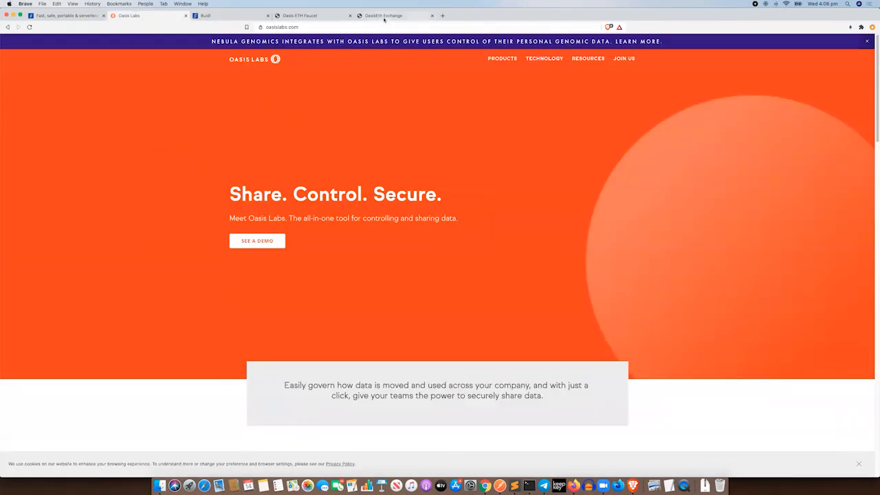
left_click(310, 16)
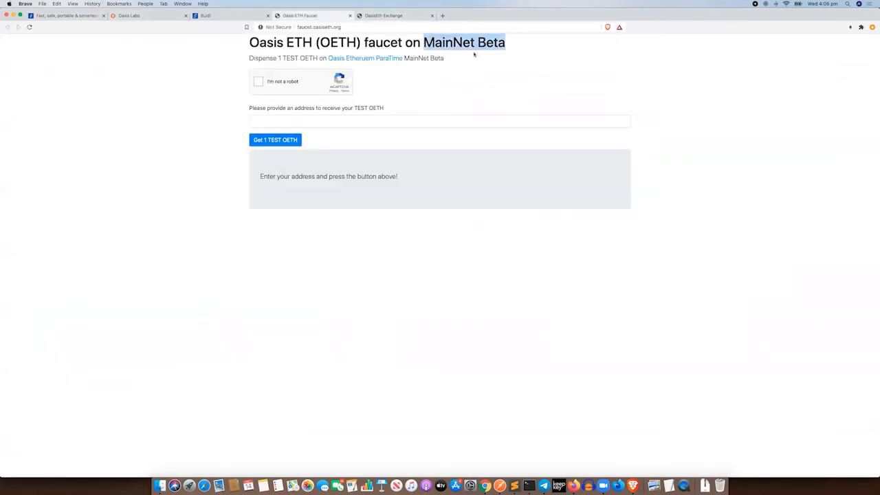
mouse_move(181, 114)
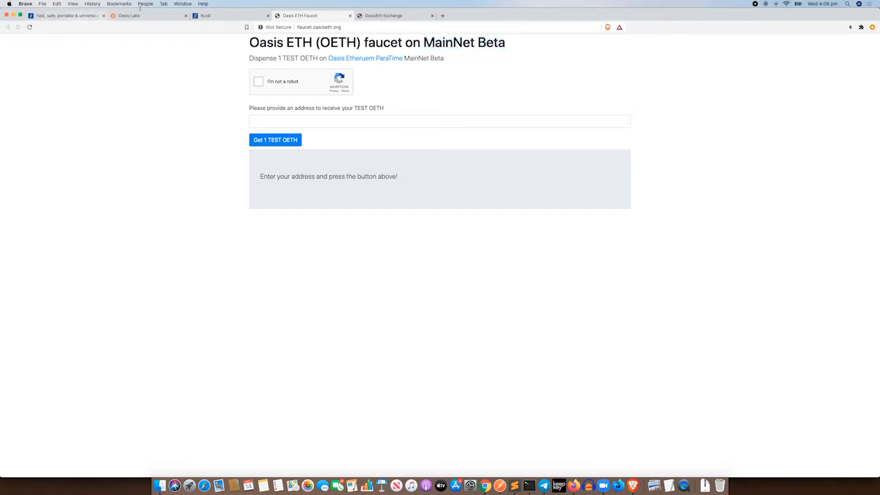
Scroll to the end of the token contract and select its token name and symbol
left_click(226, 15)
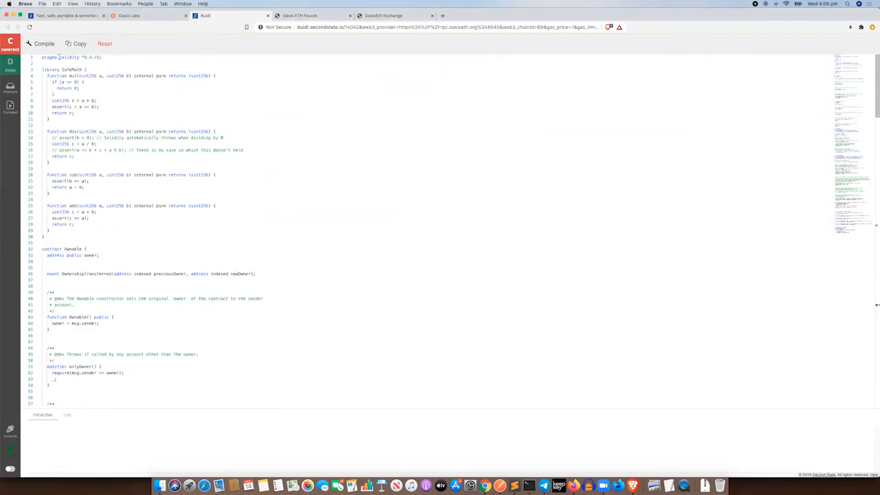
scroll("down", 3)
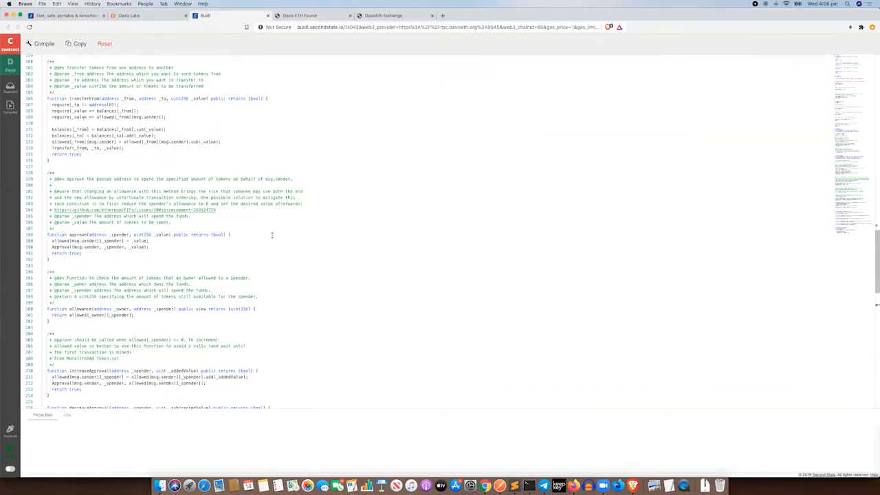
scroll("down", 3)
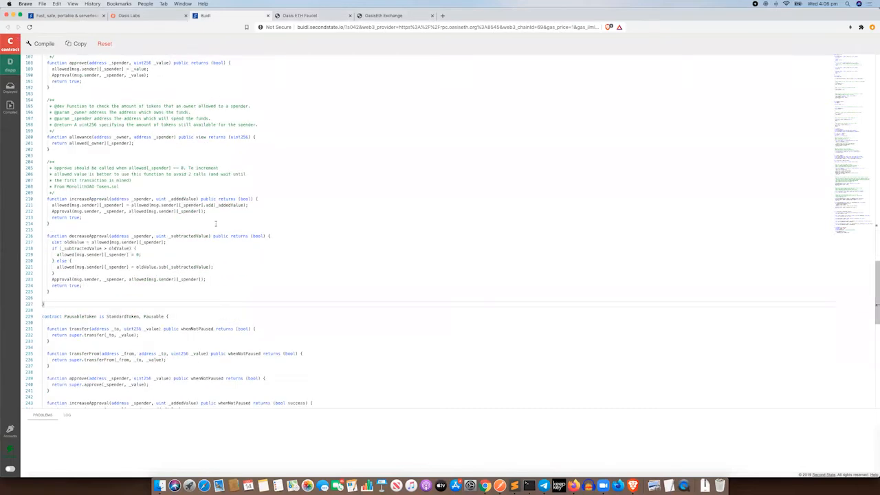
scroll("down", 3)
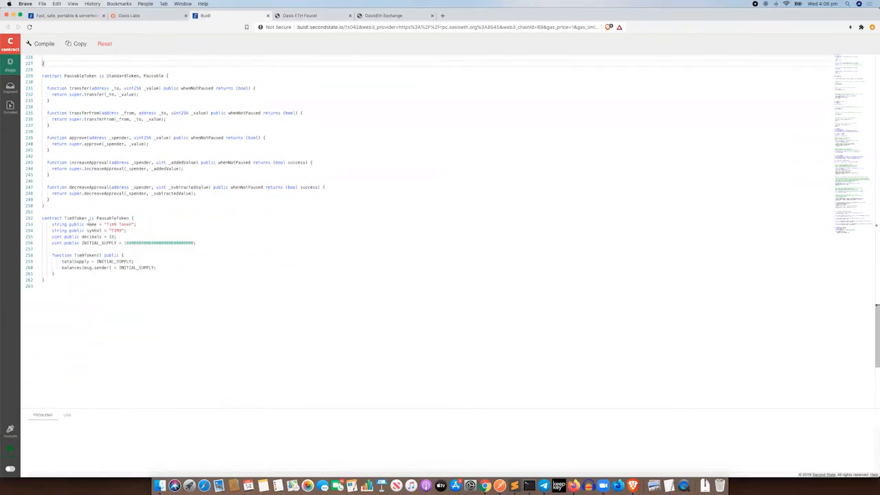
double_click(76, 217)
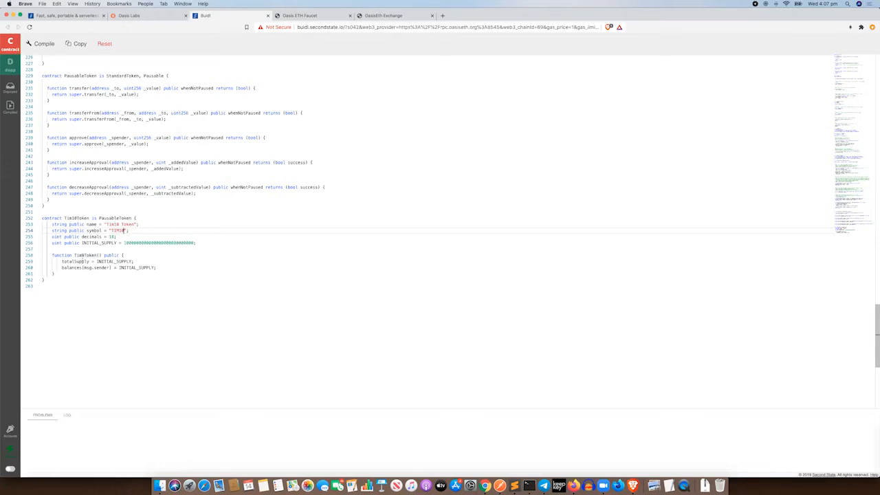
double_click(85, 254)
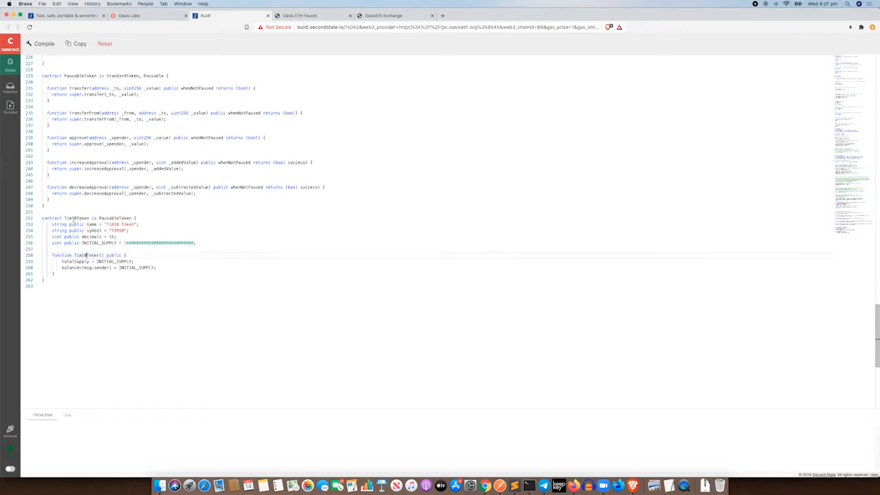
Select the token contract's name and constructor name for renaming
double_click(77, 218)
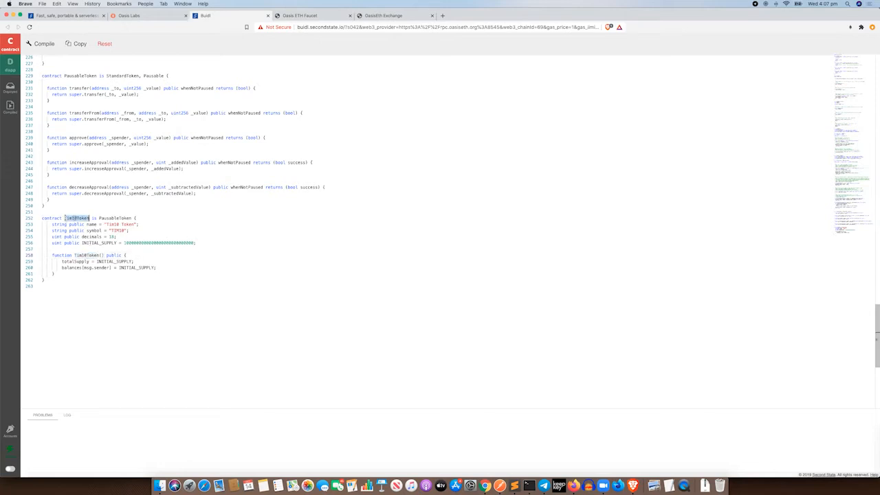
double_click(88, 255)
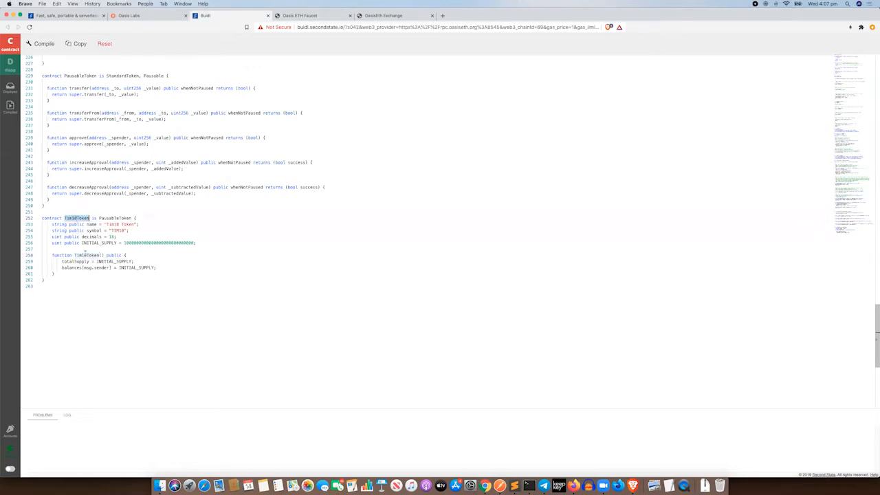
double_click(86, 254)
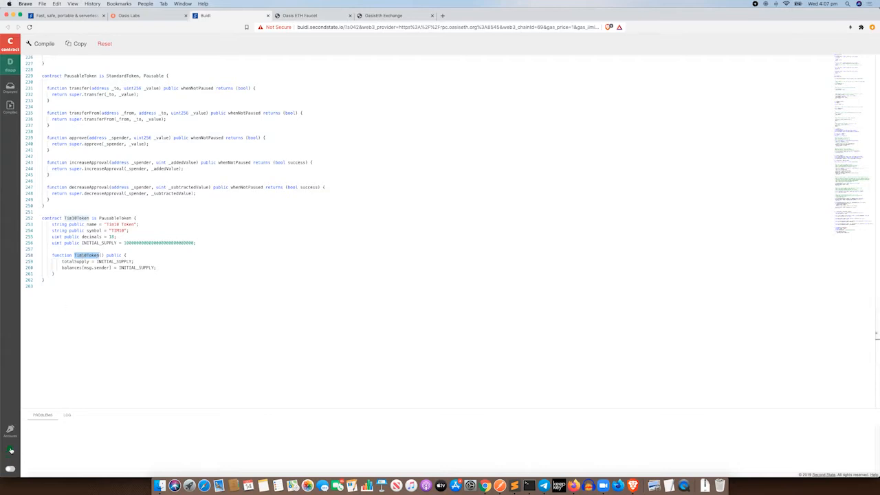
Review the Oasis Web3 provider endpoint status and show the accounts list
left_click(11, 451)
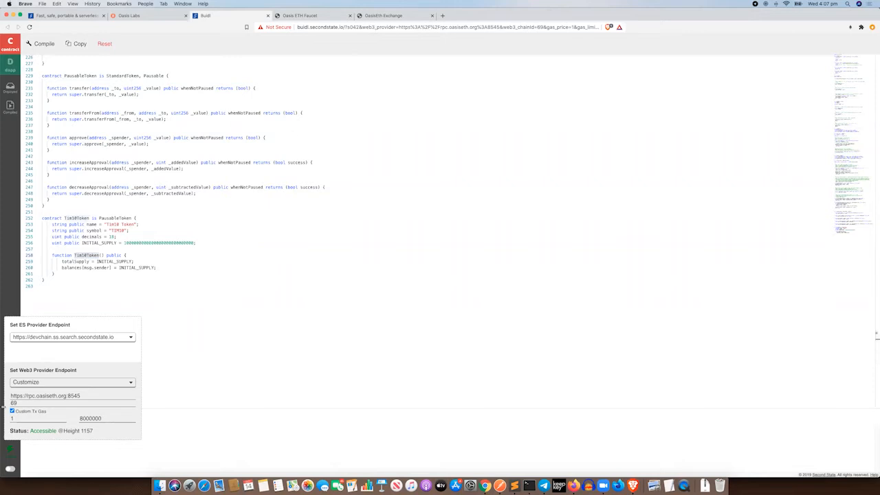
mouse_move(86, 392)
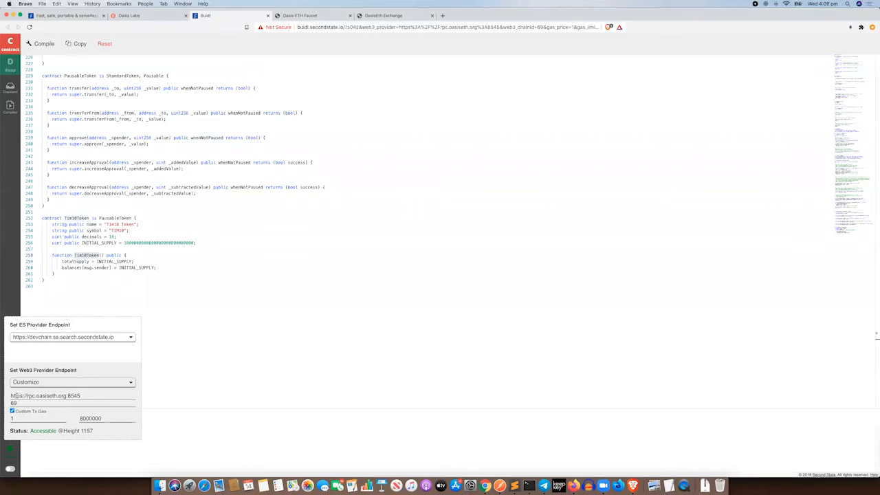
triple_click(44, 396)
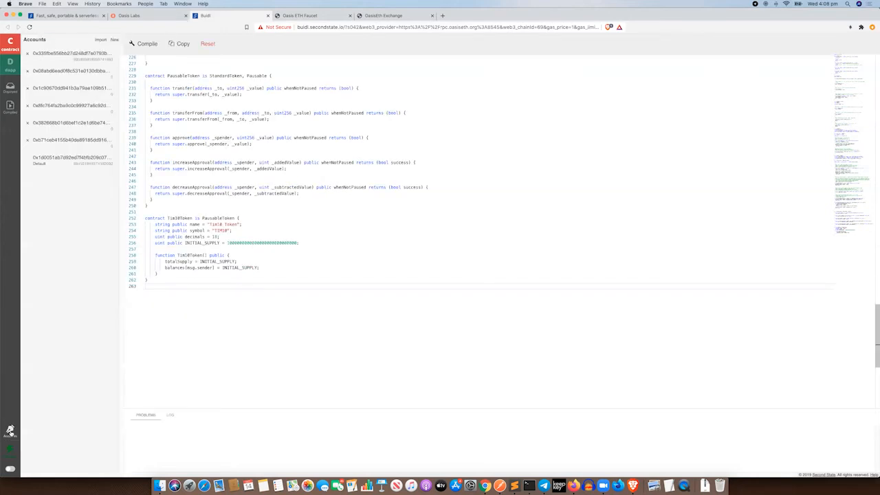
mouse_move(107, 275)
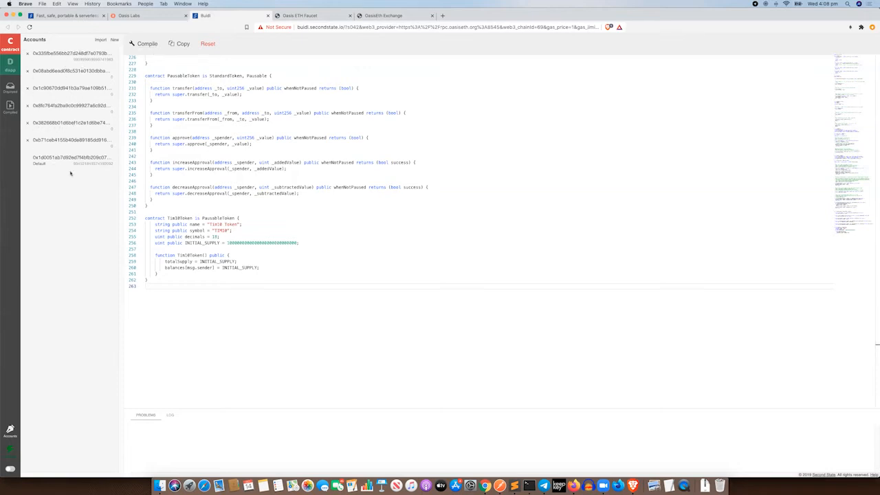
mouse_move(57, 198)
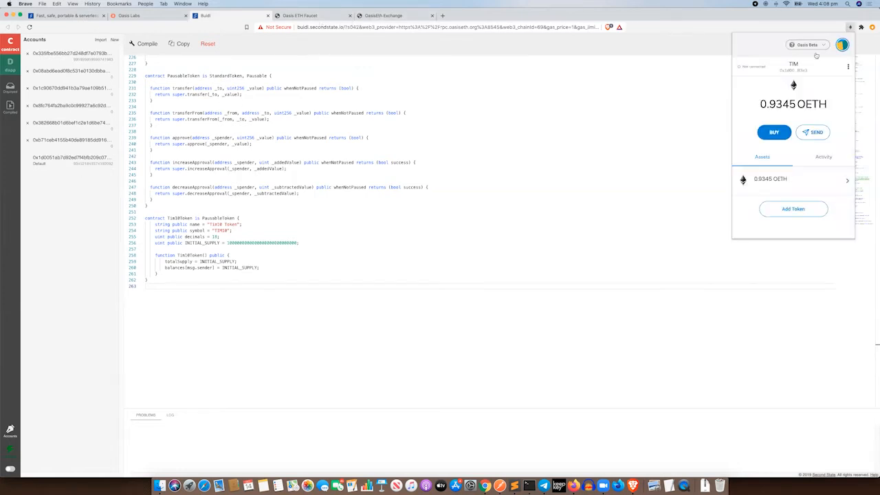
Go to the Oasis Mainnet Exchange add-liquidity page
left_click(384, 16)
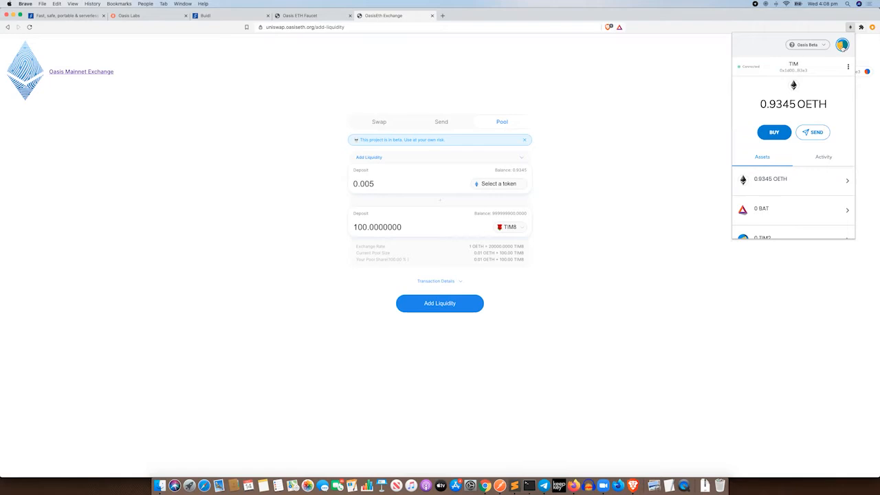
Create a new MetaMask wallet account (Account 8) with 0 OETH
left_click(841, 44)
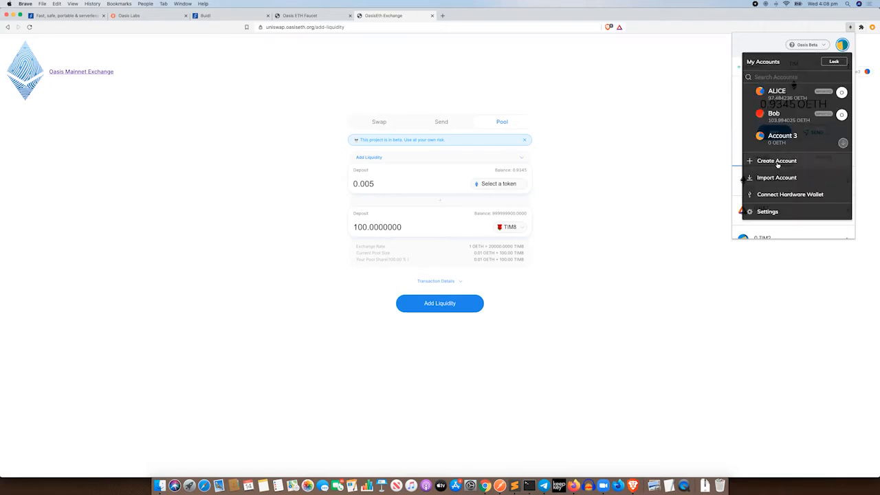
left_click(776, 160)
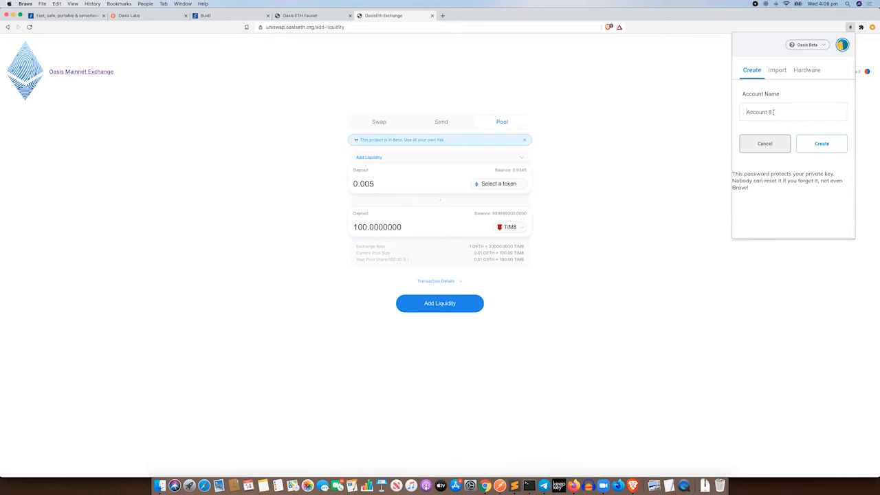
left_click(820, 143)
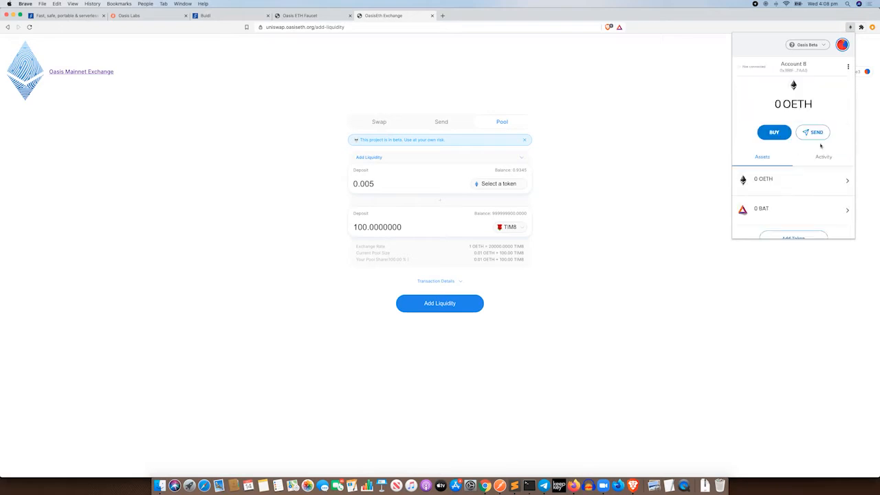
View the new account's address details, then return to the BUIDL contract editor
left_click(846, 66)
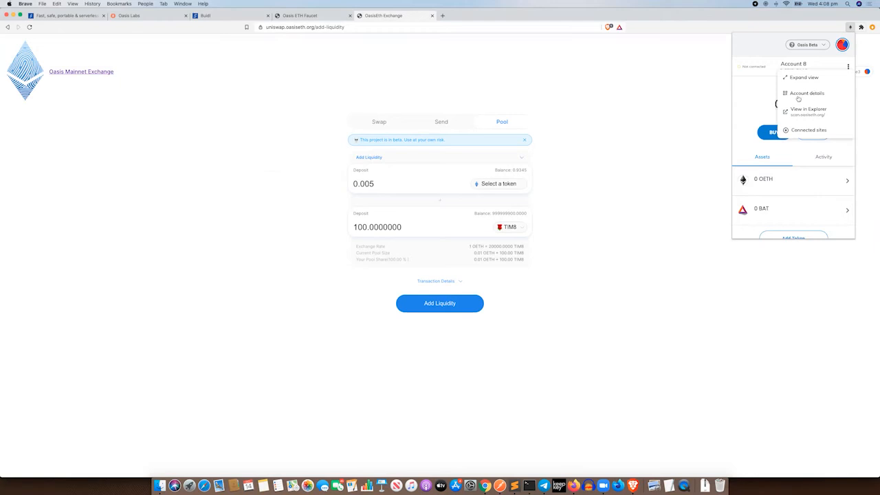
left_click(806, 93)
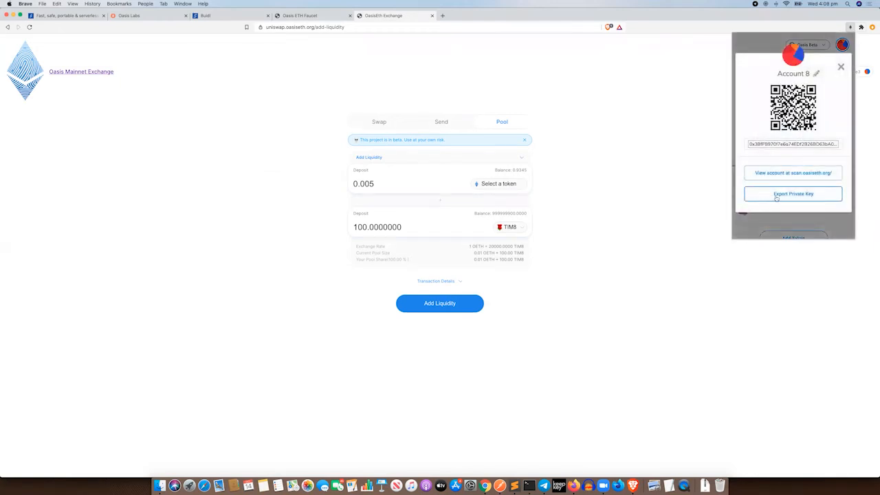
left_click(792, 193)
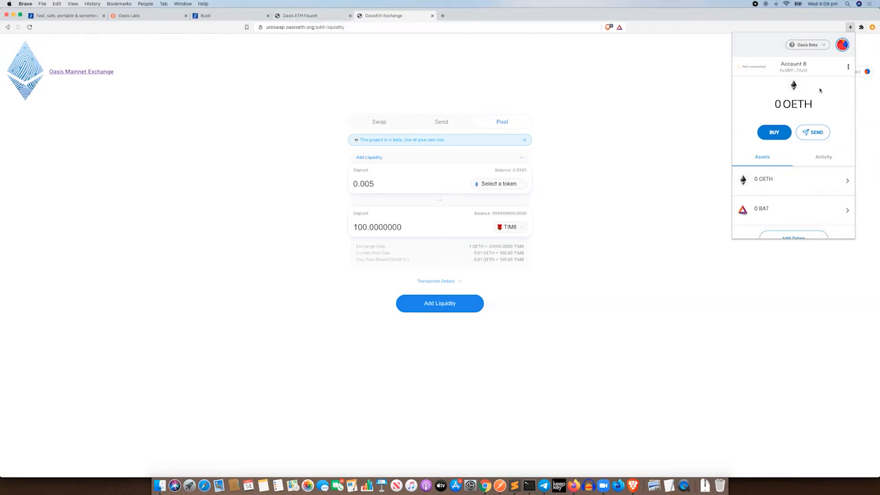
mouse_move(279, 33)
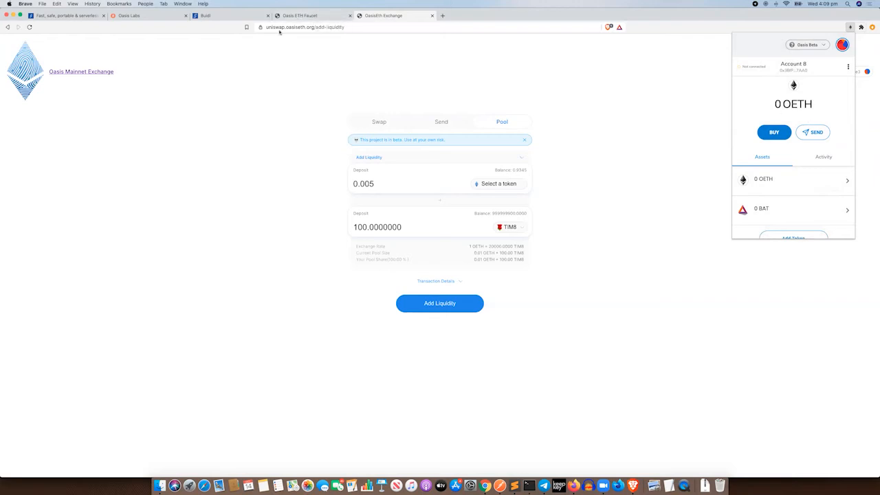
left_click(231, 16)
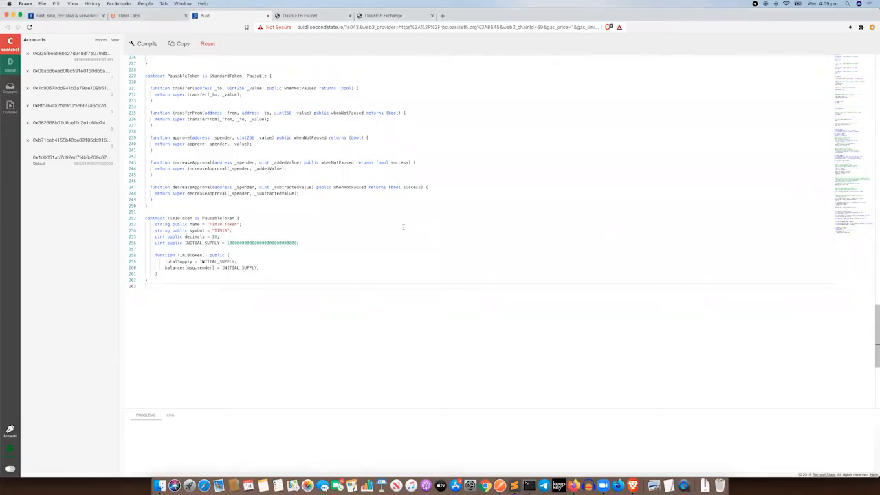
mouse_move(25, 306)
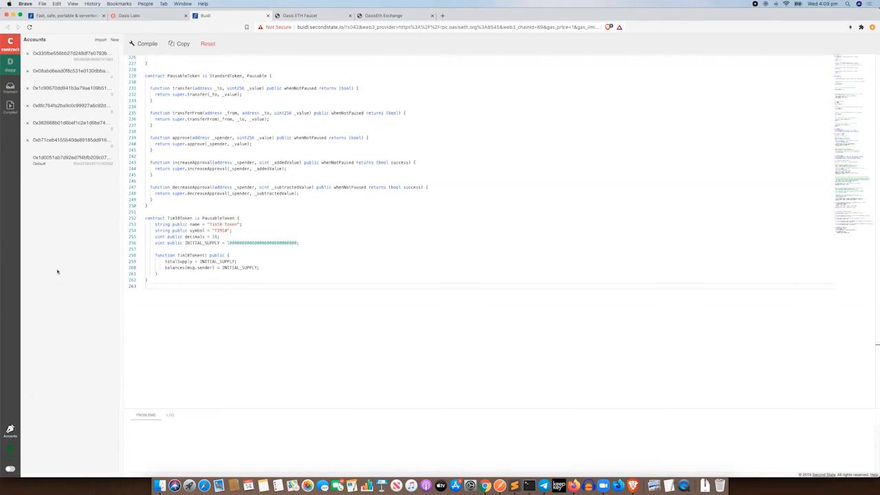
left_click(101, 38)
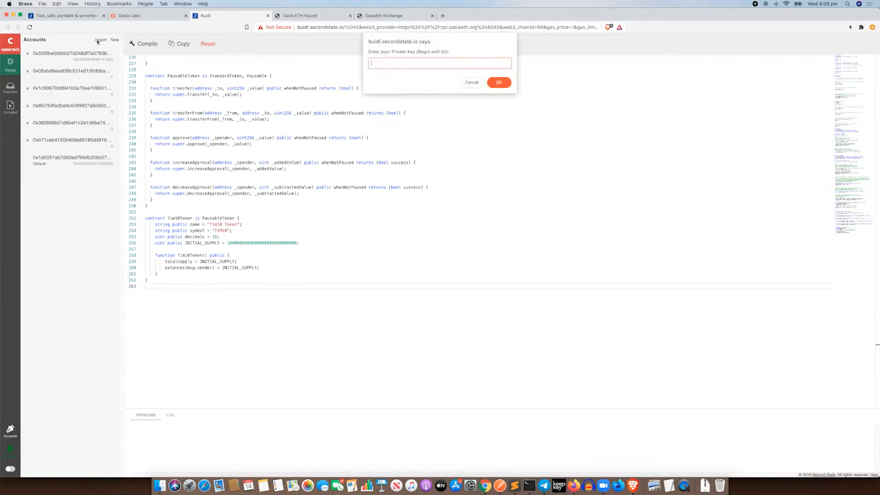
left_click(440, 63)
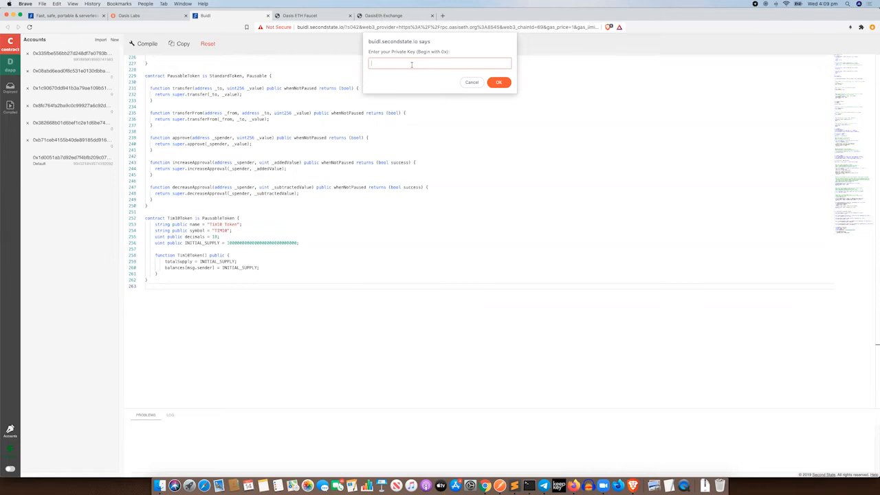
type("0x")
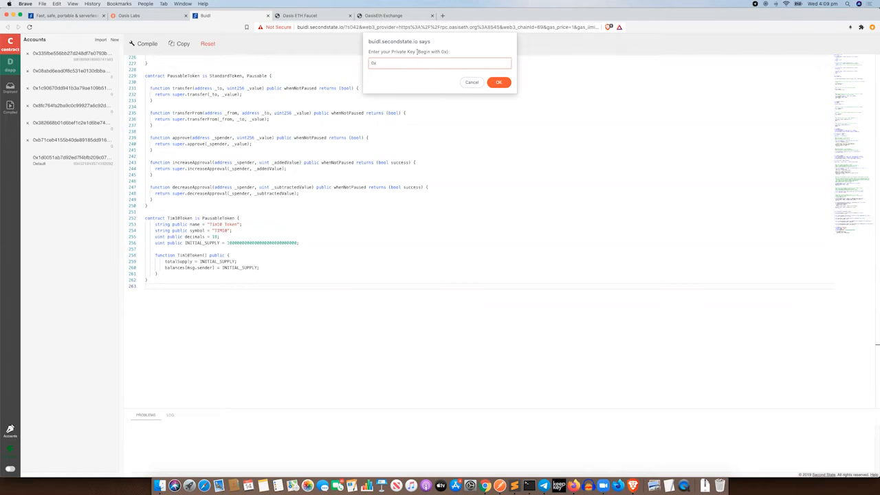
left_click(440, 63)
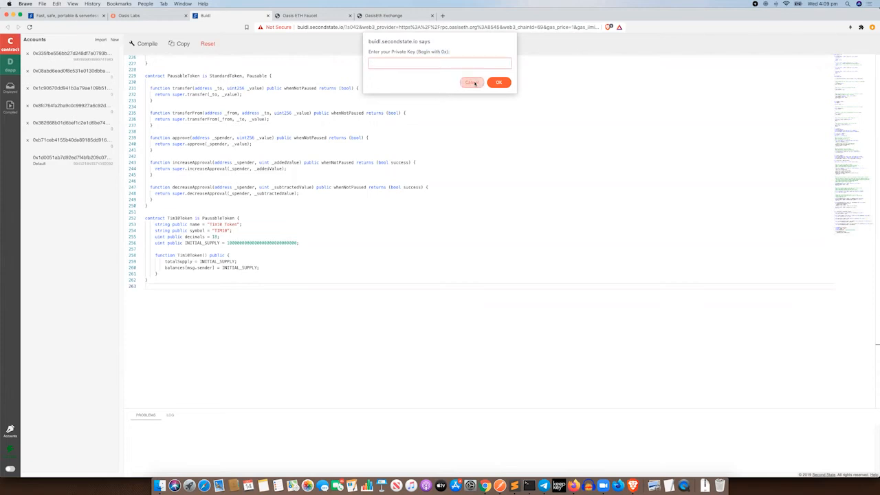
left_click(472, 82)
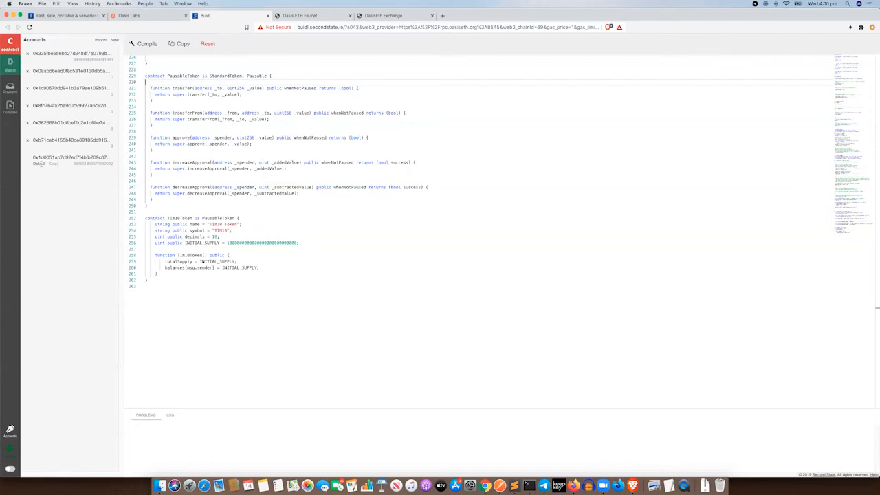
Compile the token contract in BUIDL
double_click(179, 218)
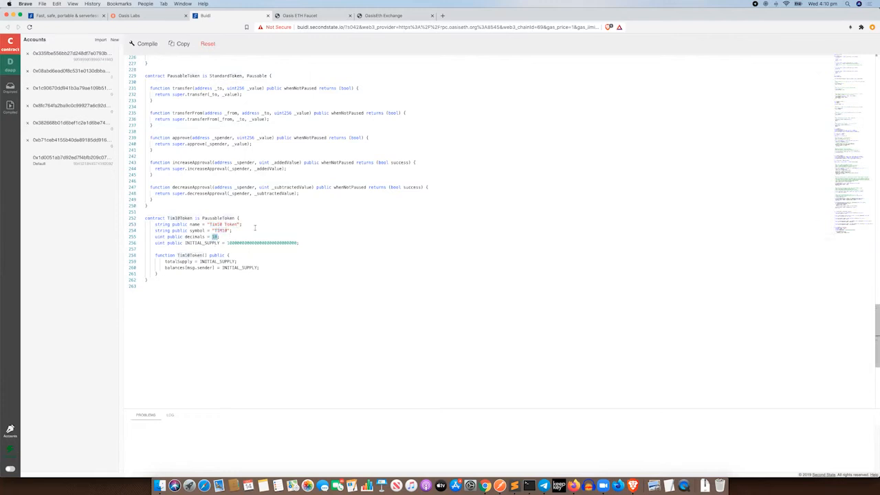
mouse_move(264, 226)
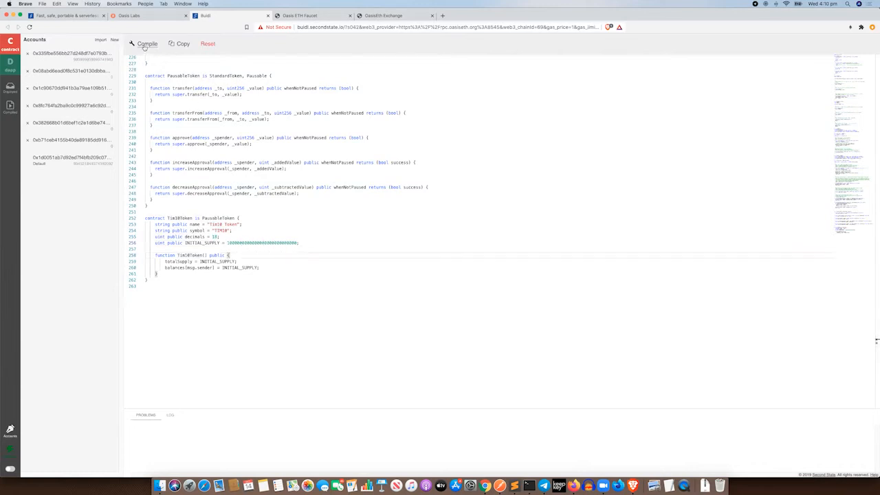
left_click(147, 43)
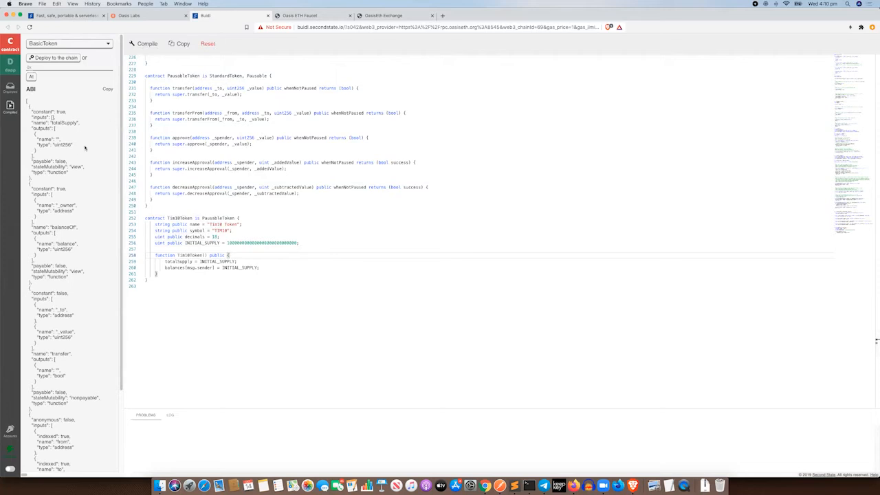
scroll("down", 3)
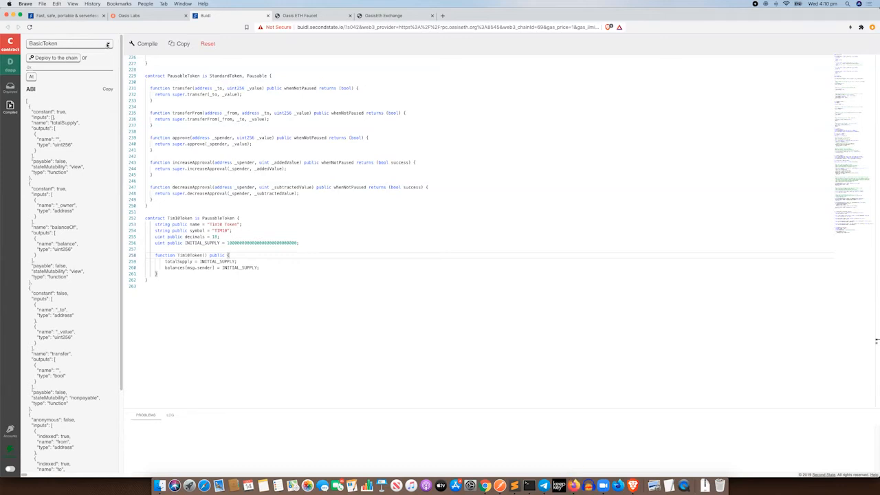
Choose Tim10Token from the compiled contracts as the one to deploy
left_click(66, 43)
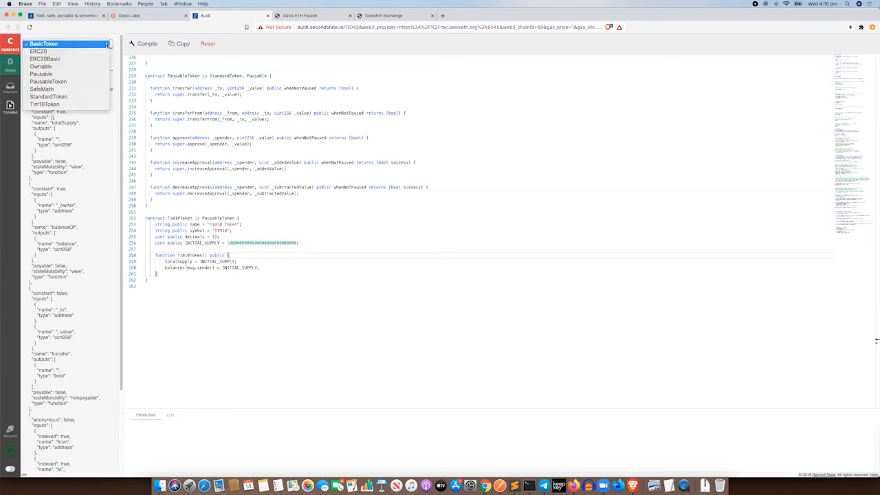
mouse_move(44, 105)
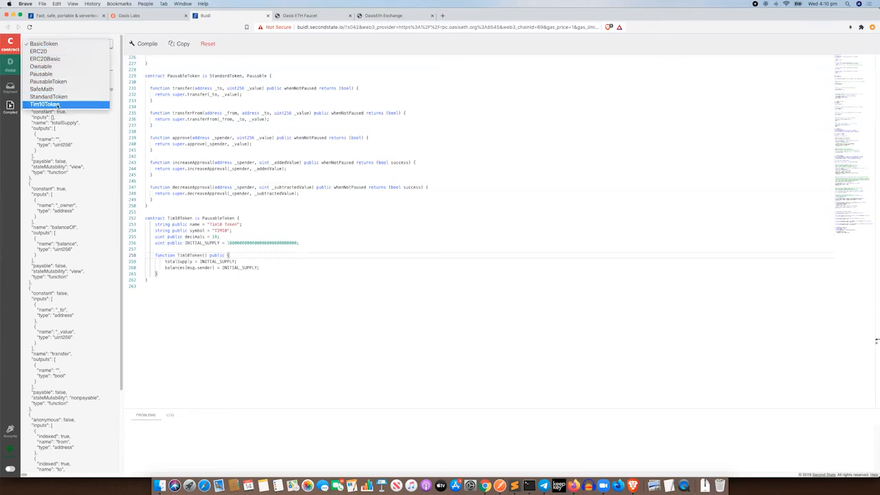
left_click(44, 57)
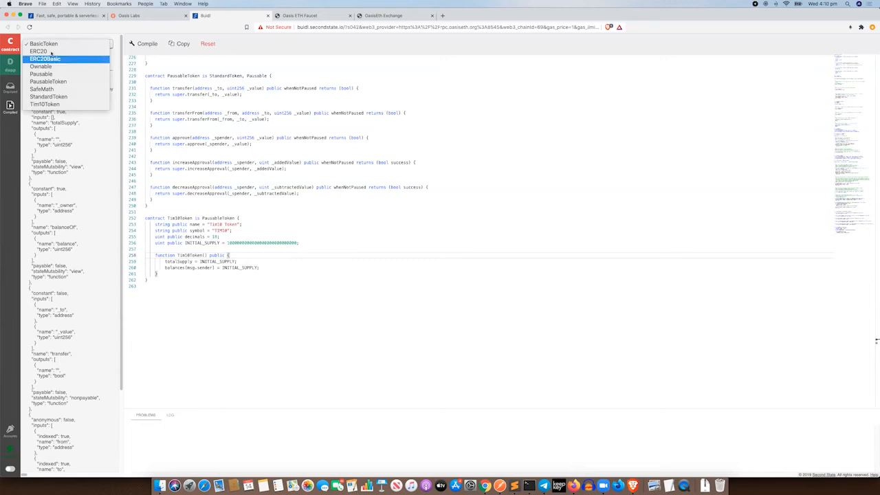
mouse_move(48, 81)
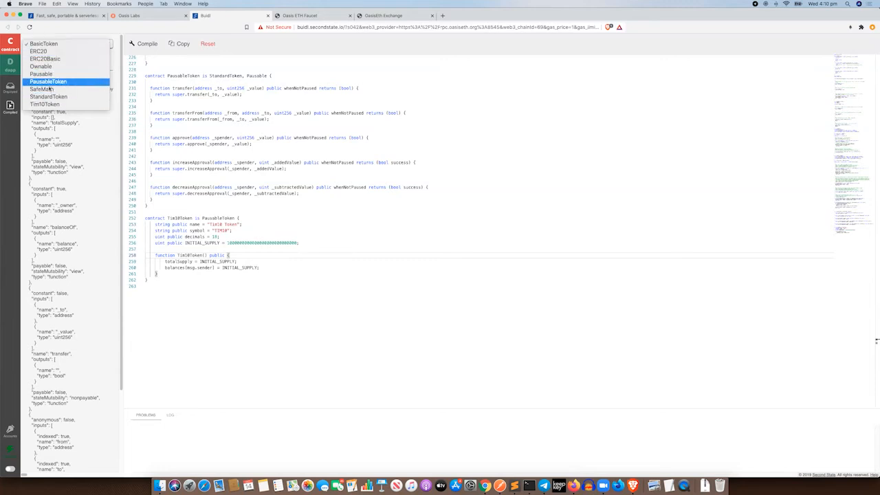
left_click(44, 104)
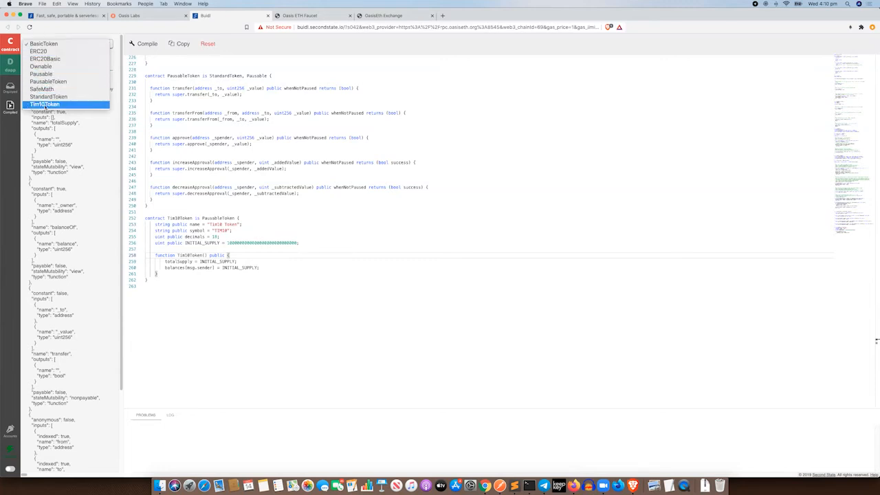
left_click(44, 105)
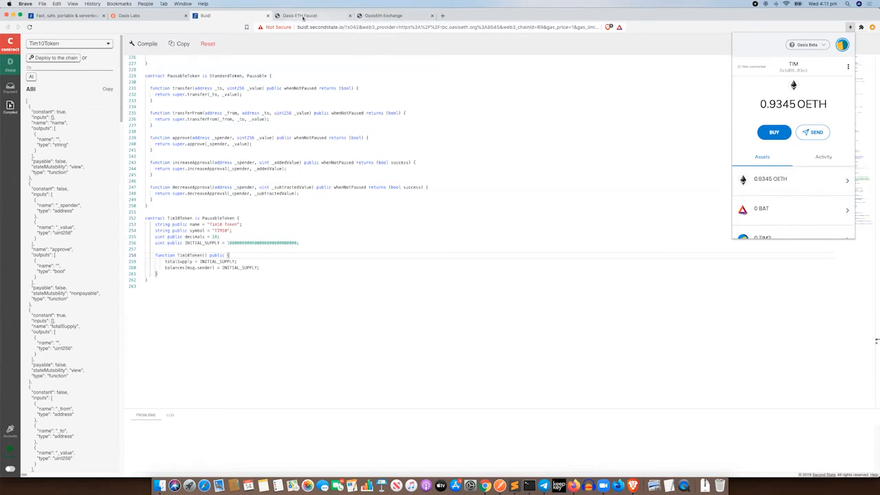
Start the reCAPTCHA check on the OETH faucet page, then return to BUIDL
left_click(309, 15)
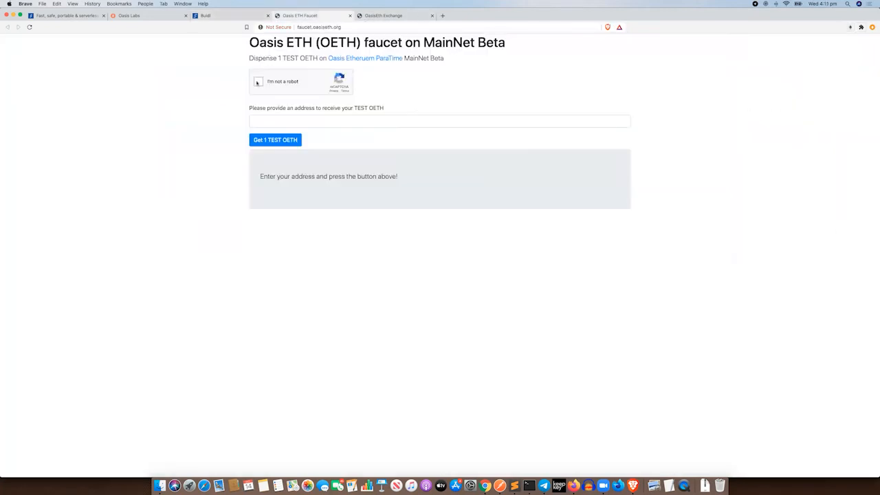
left_click(259, 81)
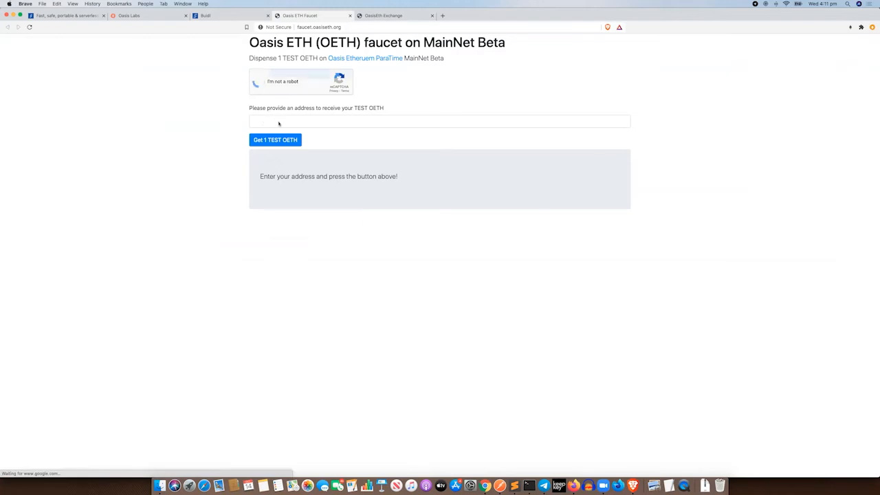
left_click(258, 81)
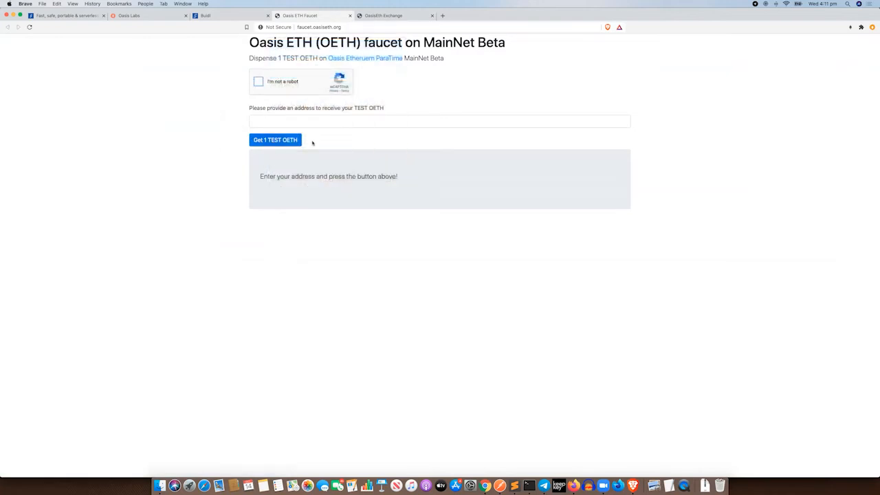
mouse_move(319, 69)
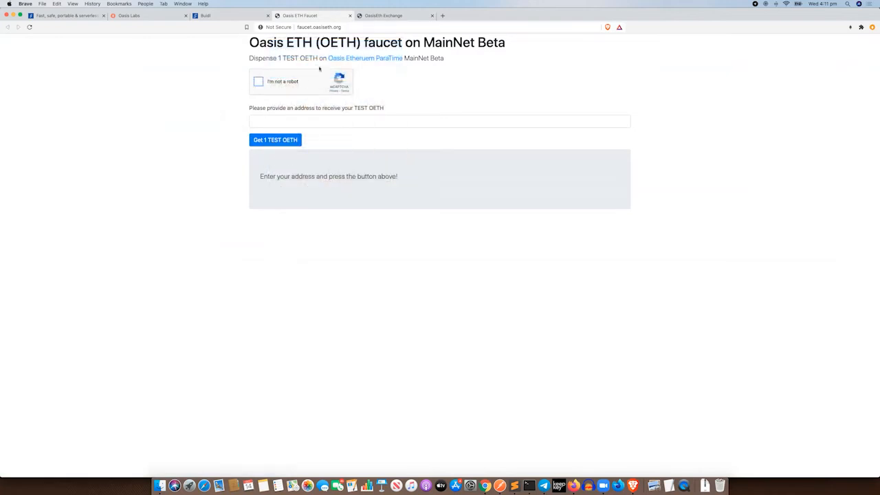
left_click(850, 27)
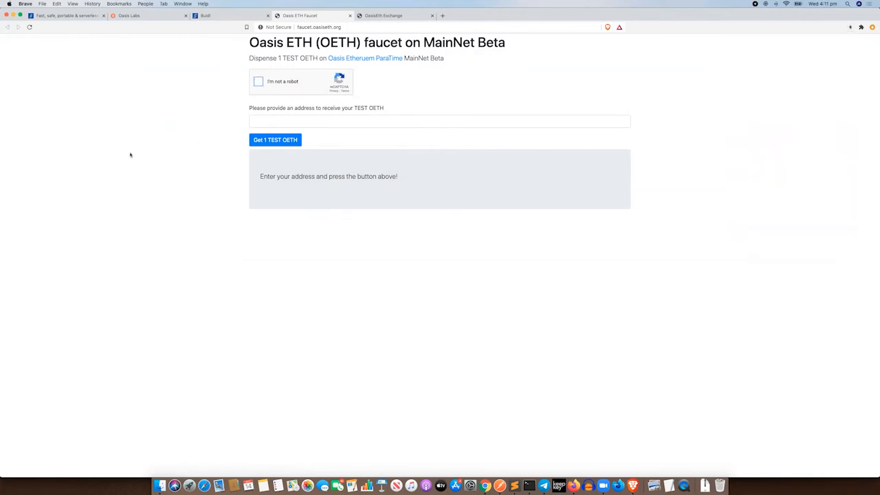
left_click(234, 15)
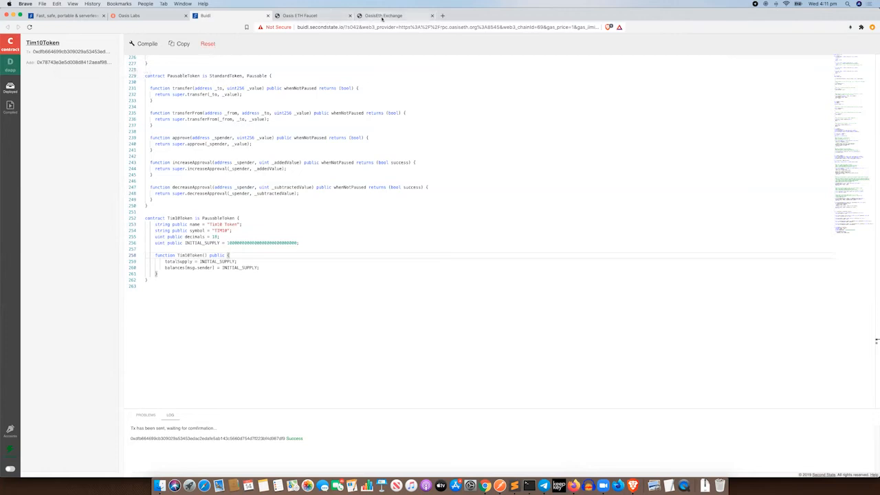
Switch back to the Oasis Mainnet Exchange add-liquidity form
left_click(382, 15)
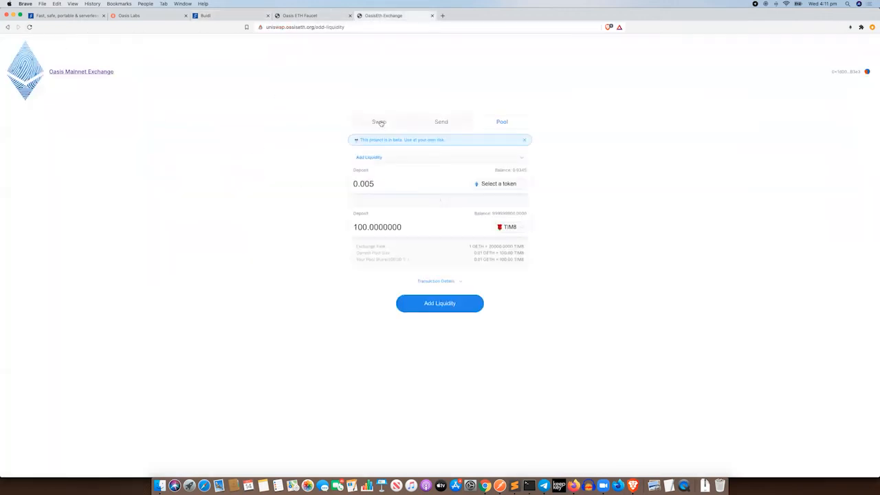
Reset to a blank add-liquidity form via the Swap and Pool views
left_click(379, 121)
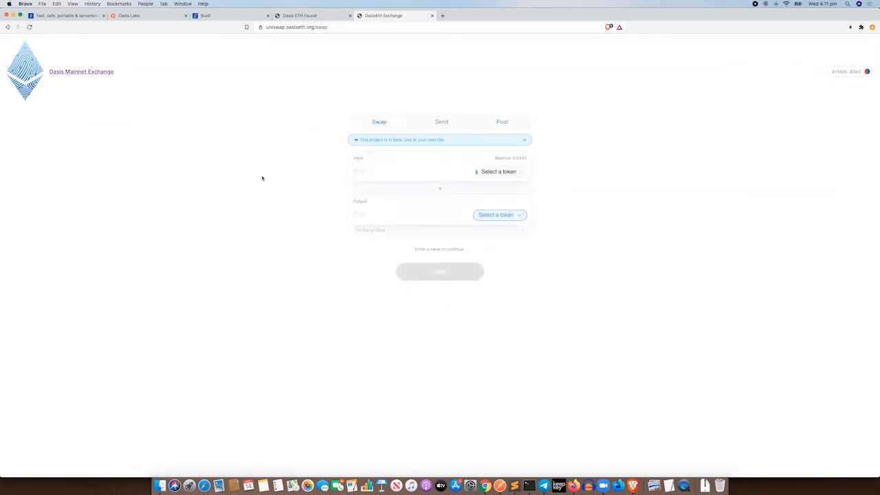
mouse_move(374, 186)
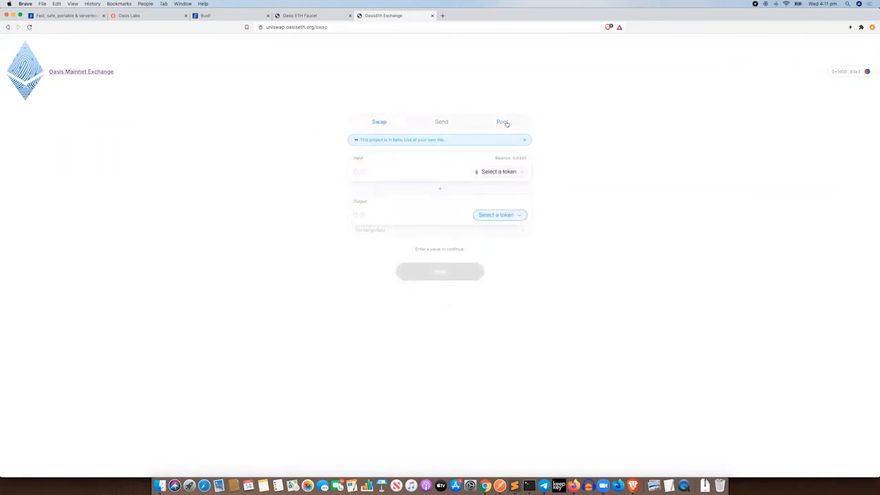
left_click(502, 121)
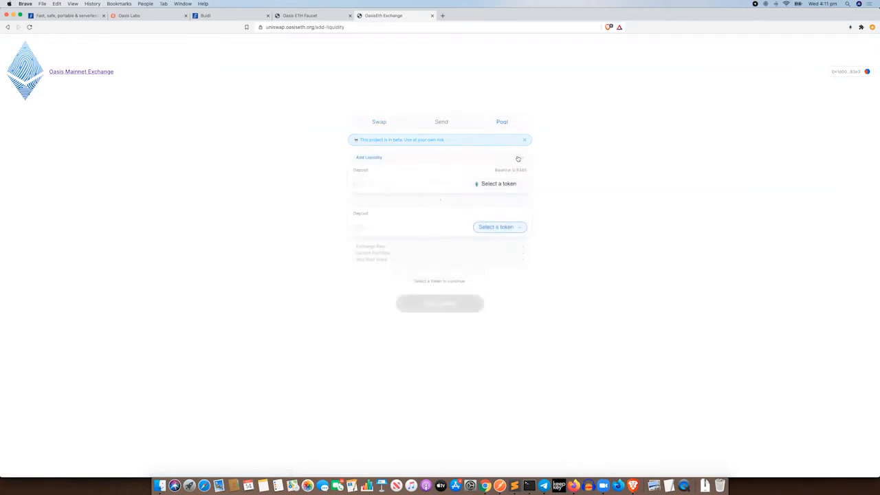
left_click(502, 121)
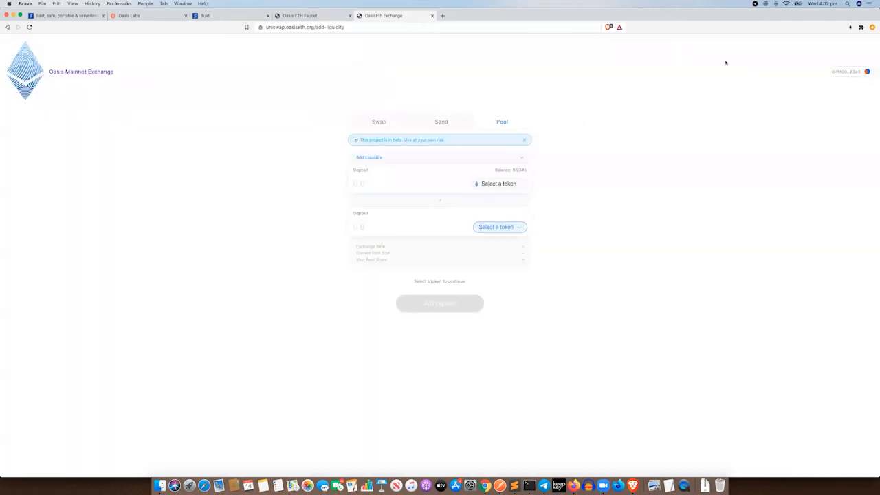
left_click(867, 72)
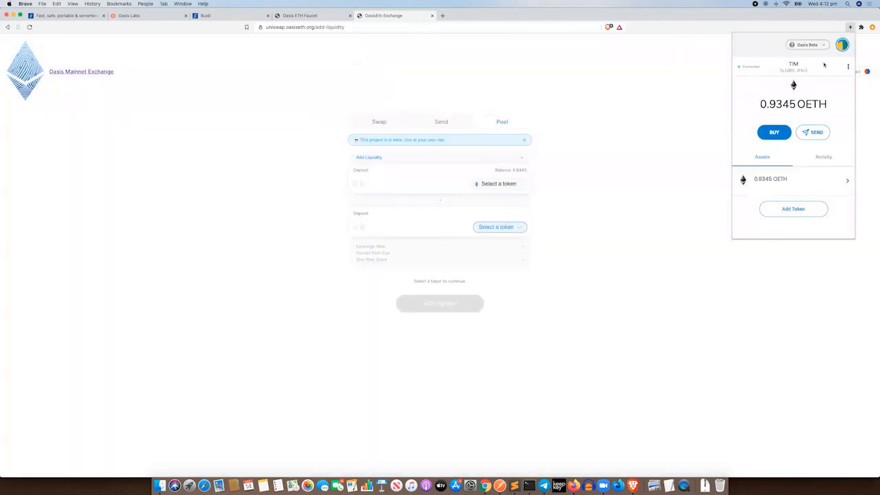
scroll("down", 3)
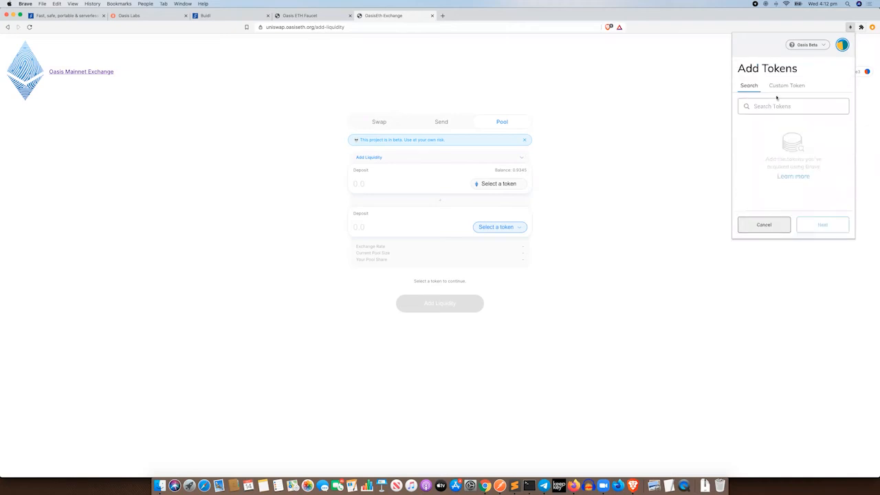
left_click(786, 86)
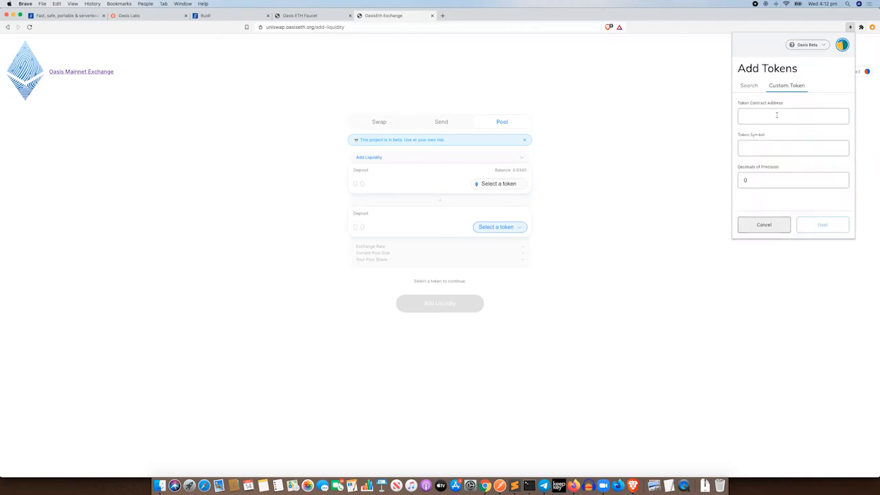
type("e5d008d8412aeaf987ca9b3fb4af8e3d8")
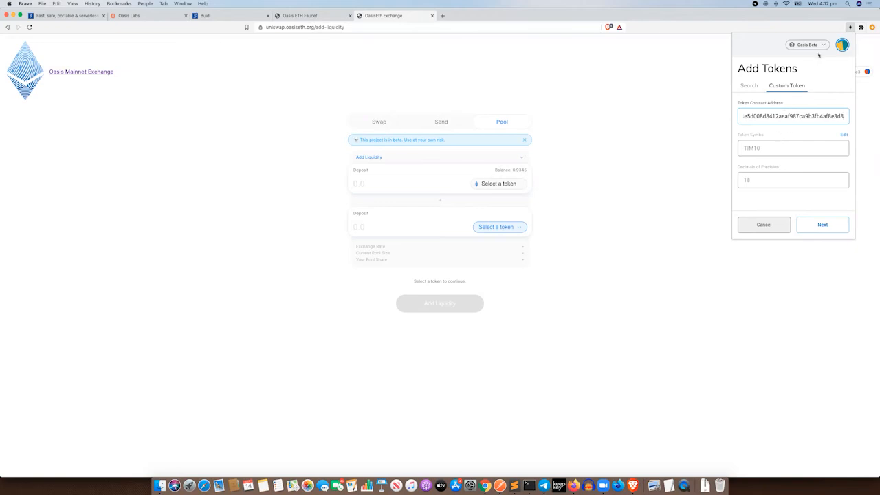
mouse_move(814, 53)
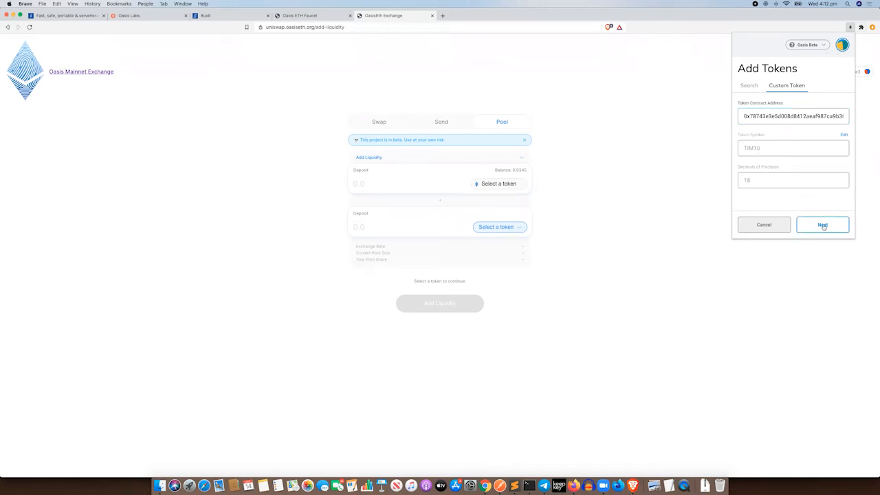
left_click(822, 225)
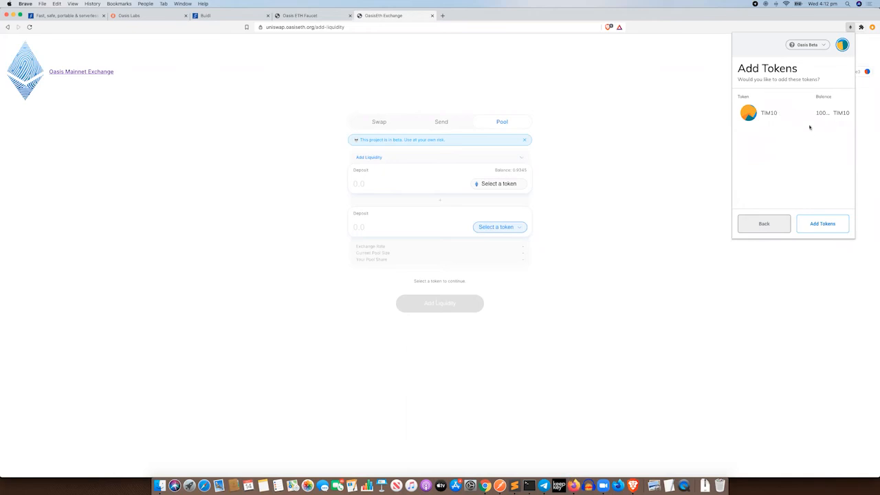
left_click(767, 113)
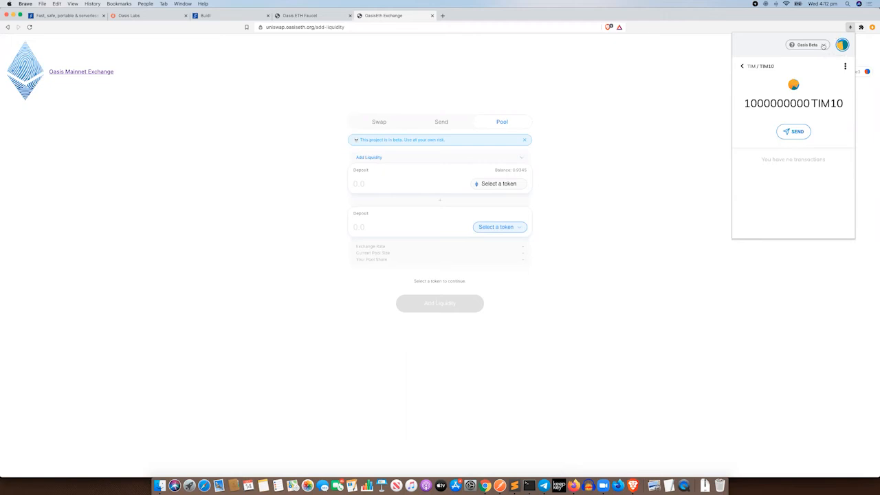
left_click(806, 44)
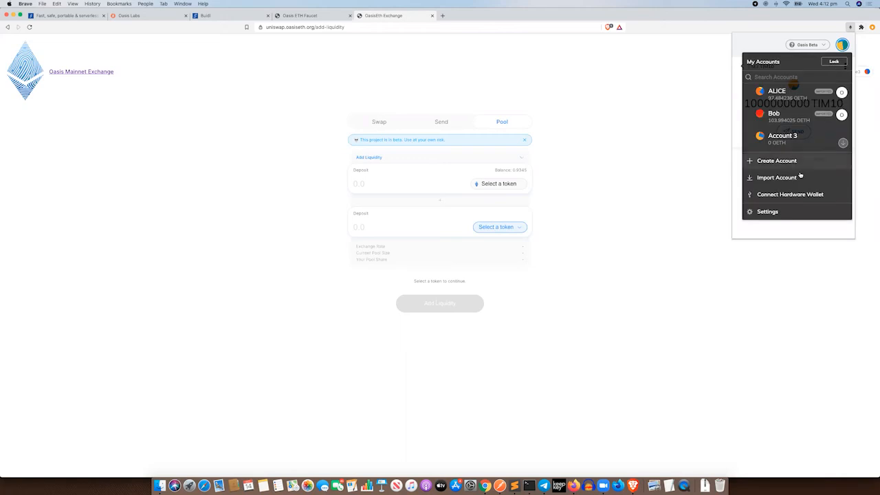
left_click(767, 211)
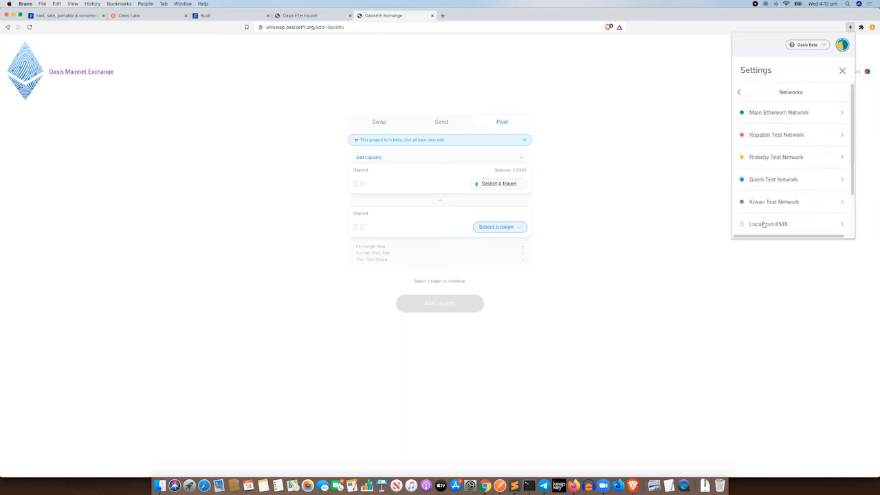
scroll("down", 3)
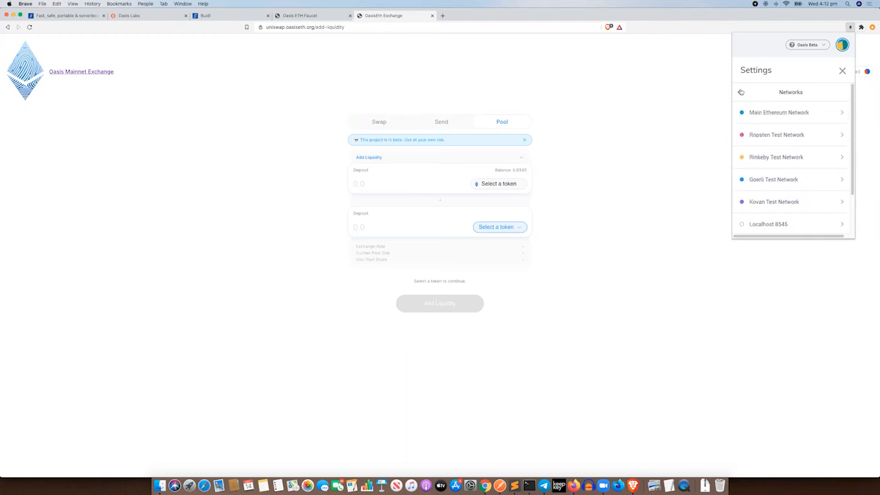
left_click(741, 91)
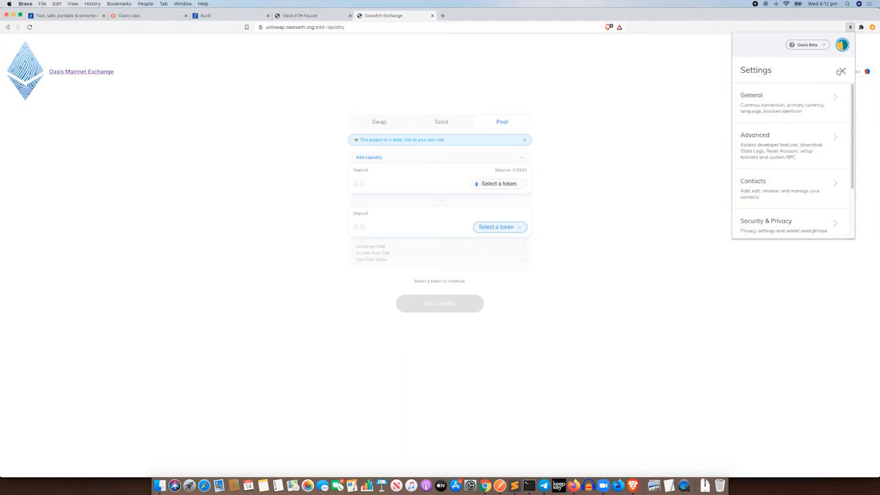
left_click(806, 44)
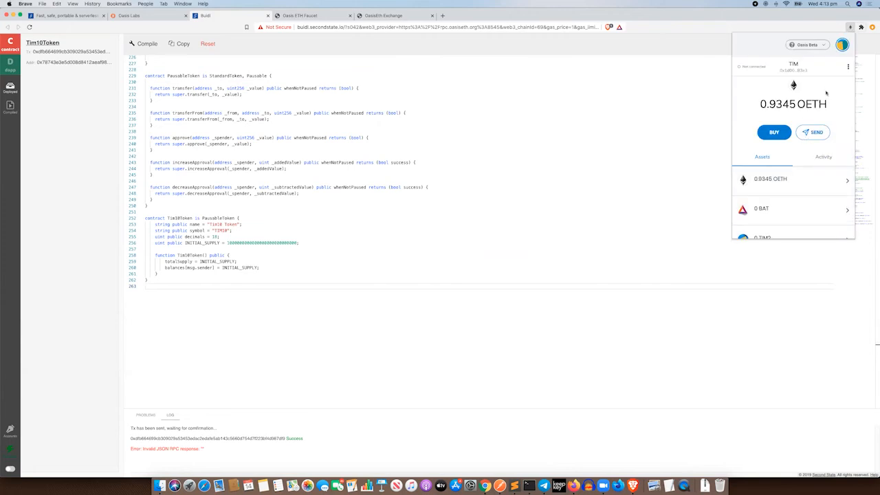
mouse_move(810, 91)
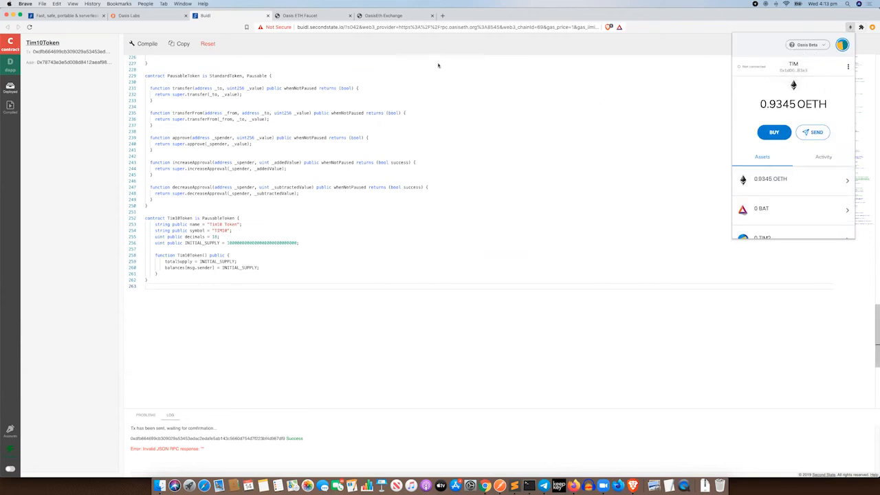
left_click(383, 16)
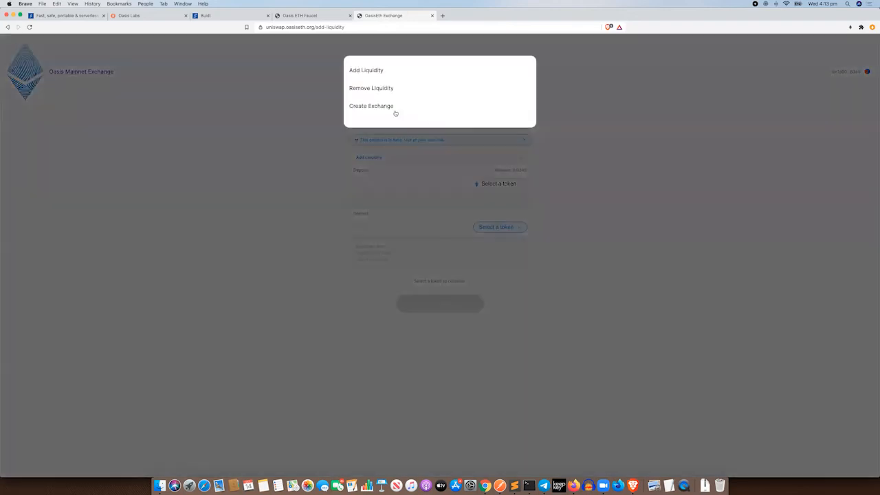
Create a Uniswap exchange for token 0x78743e3e5d008d8412aeaf987ca9b3fb4af9e3d8 and confirm it in MetaMask
left_click(372, 106)
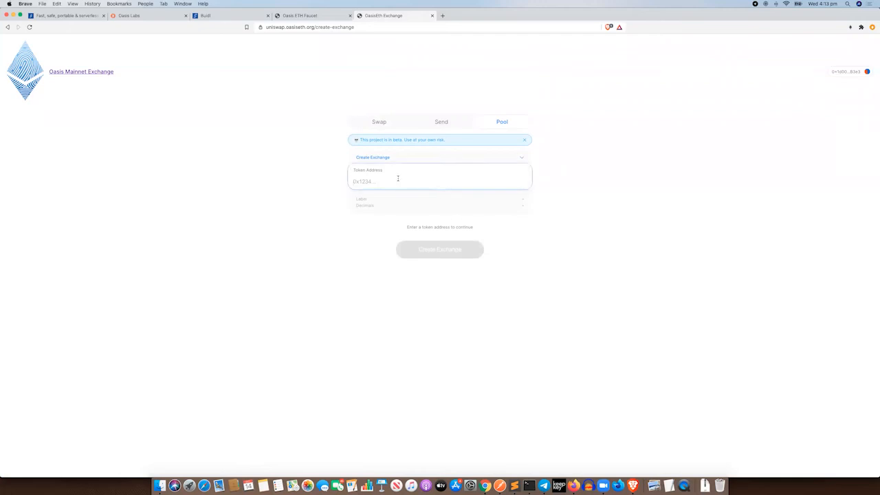
type("0x78743e3e5d008d8412aeaf987ca9b3fb4af9e3d8")
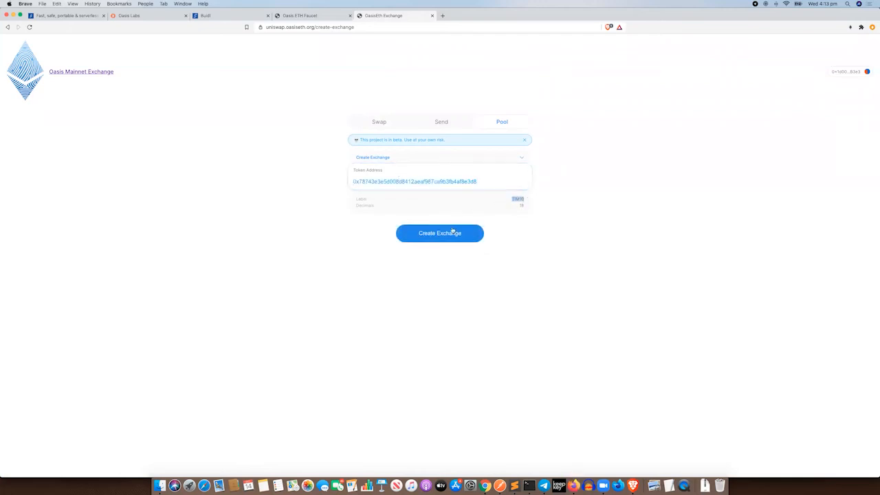
left_click(440, 234)
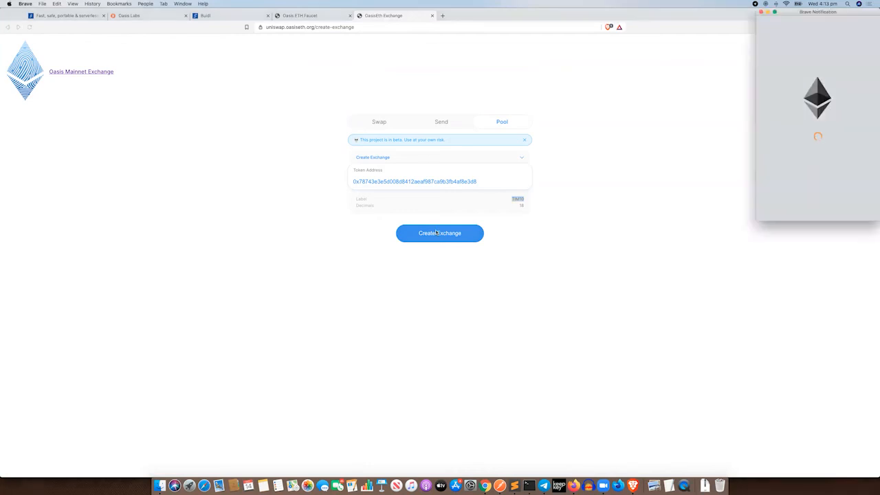
left_click(440, 232)
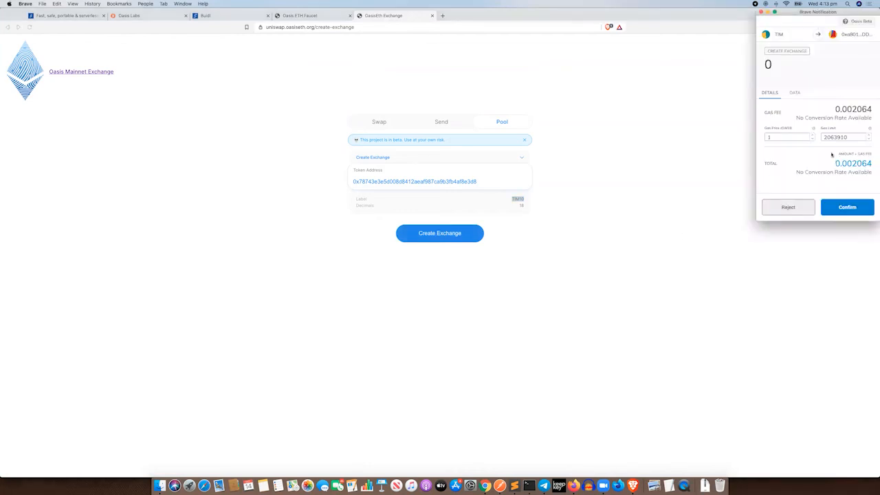
left_click(847, 206)
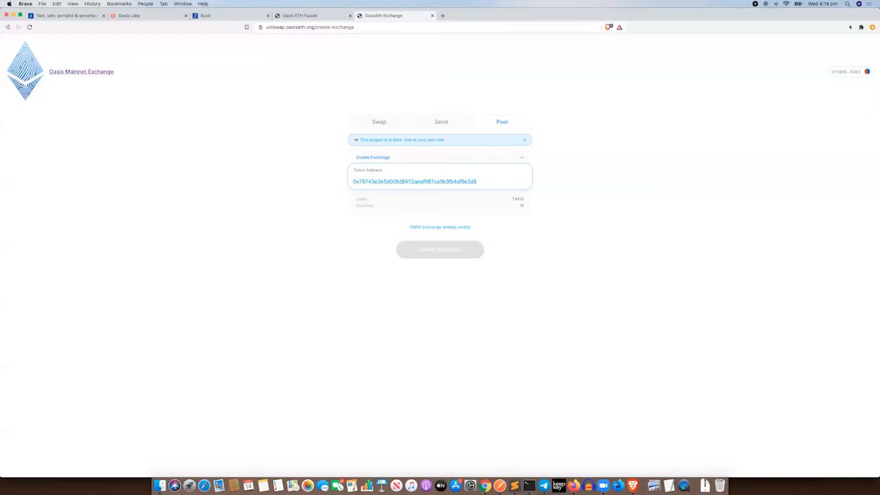
mouse_move(705, 276)
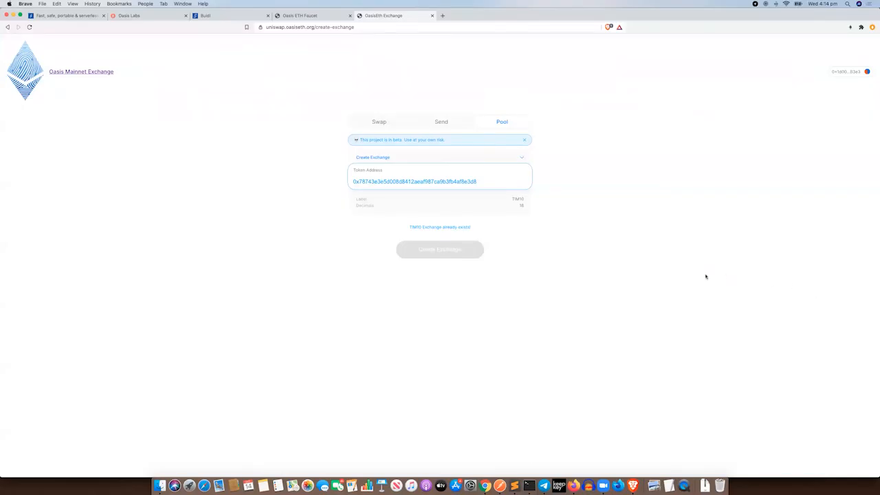
mouse_move(341, 170)
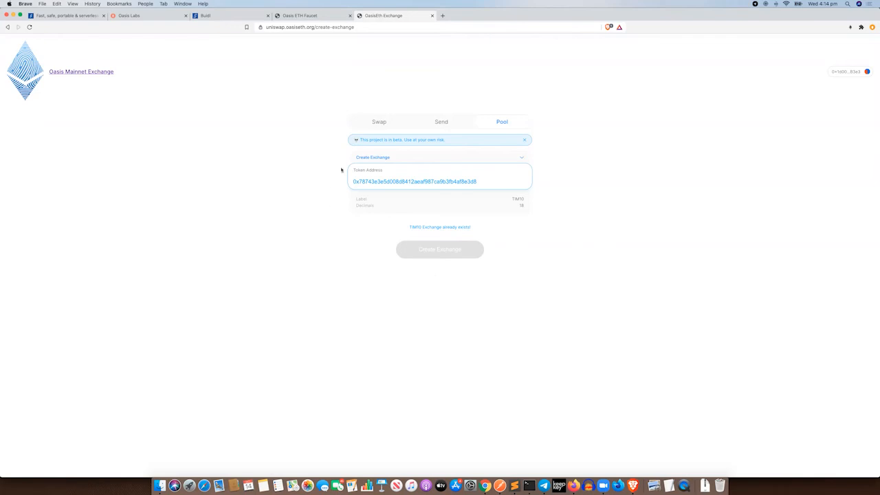
mouse_move(495, 159)
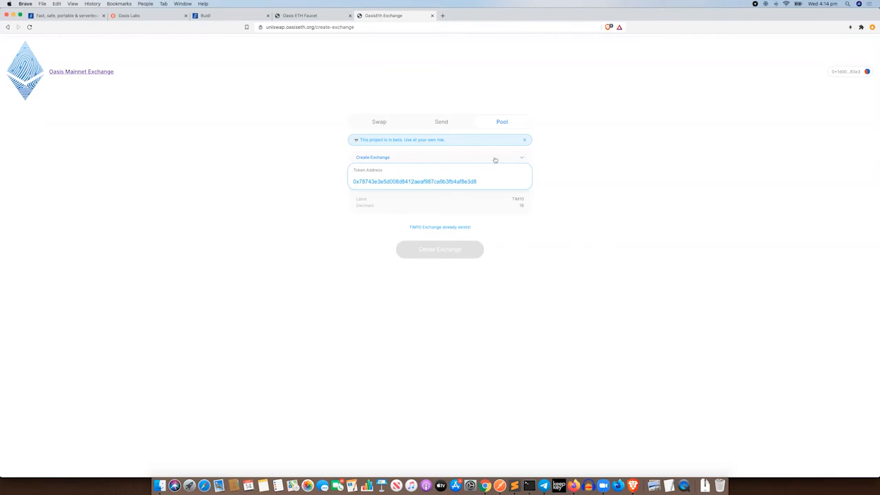
Expand the Pool mode menu listing add liquidity, remove liquidity and create exchange
left_click(521, 157)
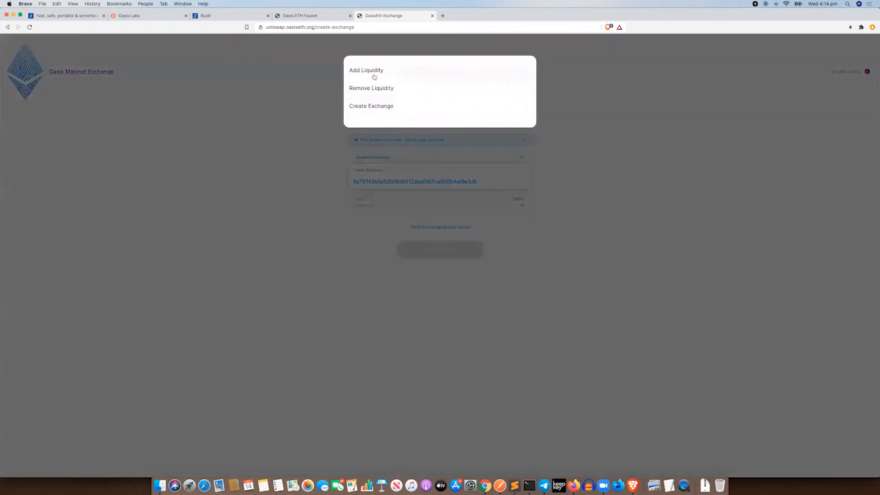
Switch to Add Liquidity with a .05 OETH deposit and TIM10 chosen as the paired token
left_click(366, 70)
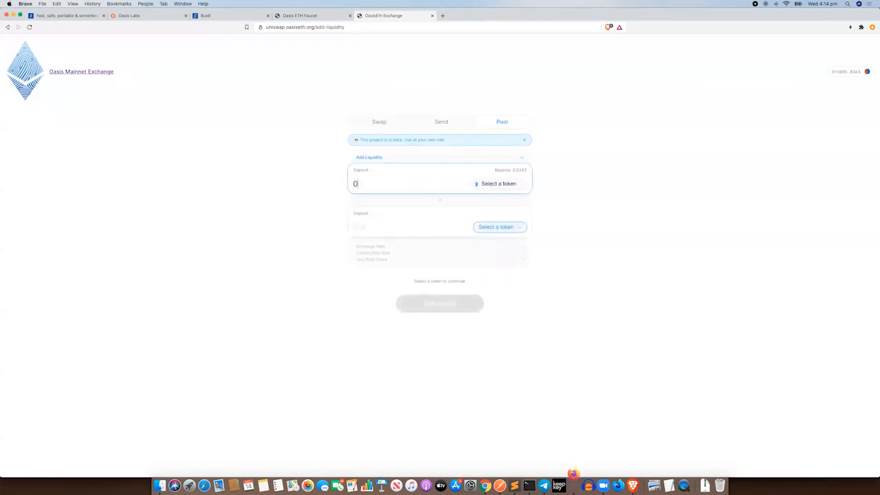
type(".05")
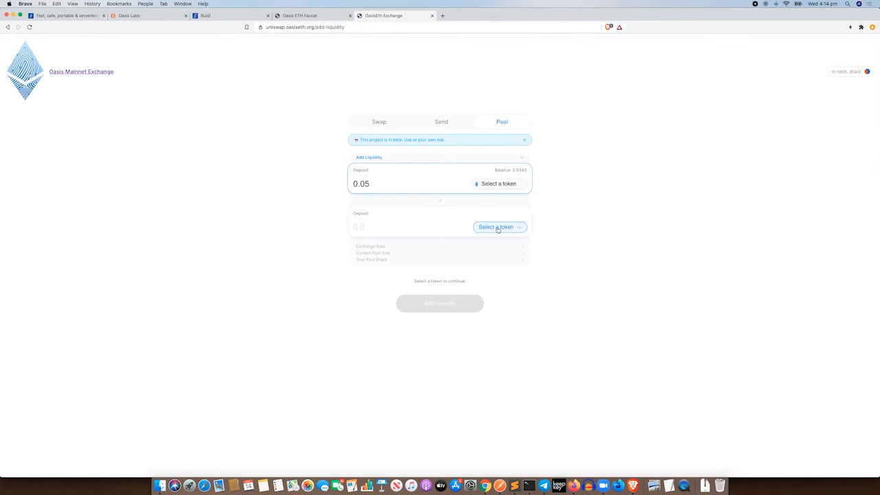
left_click(500, 227)
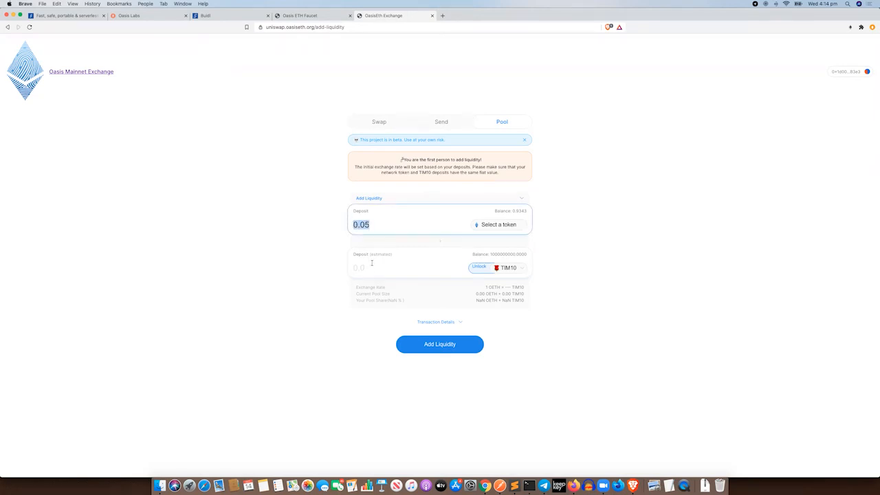
left_click(412, 267)
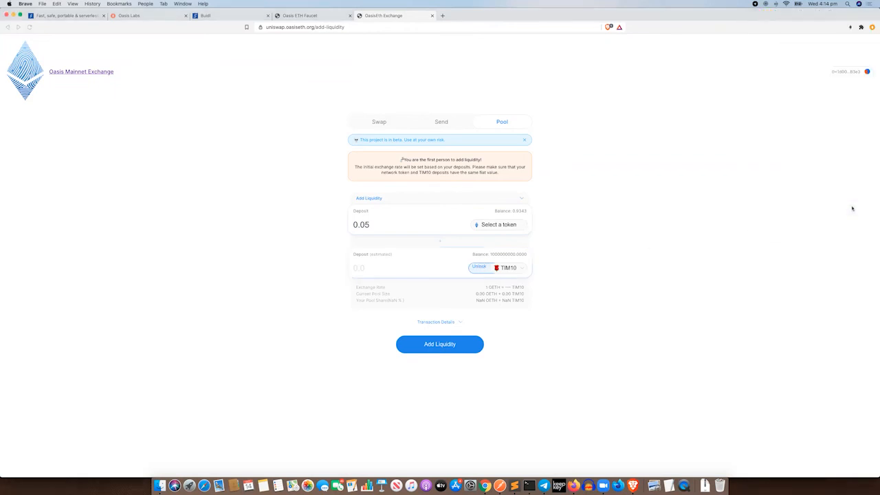
left_click(406, 267)
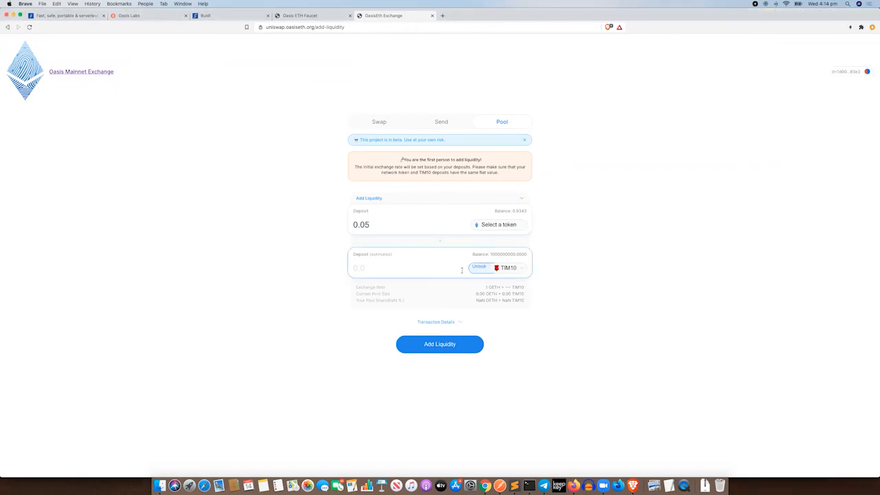
left_click(478, 266)
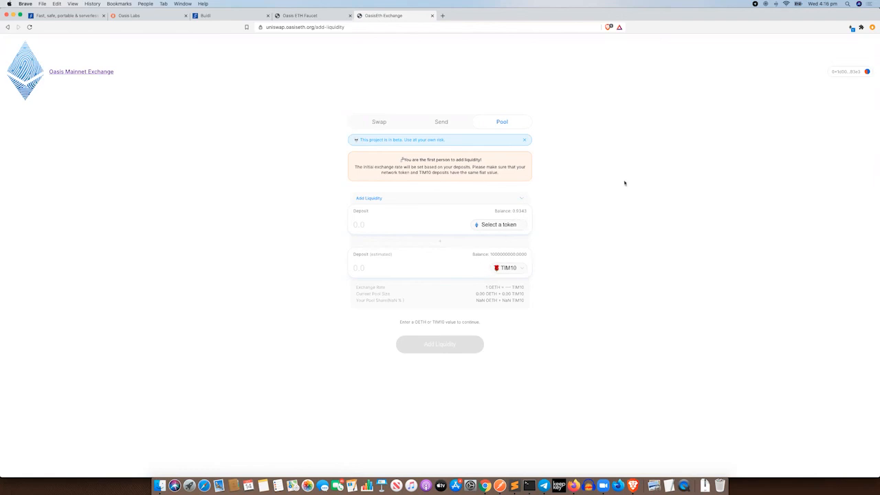
mouse_move(602, 212)
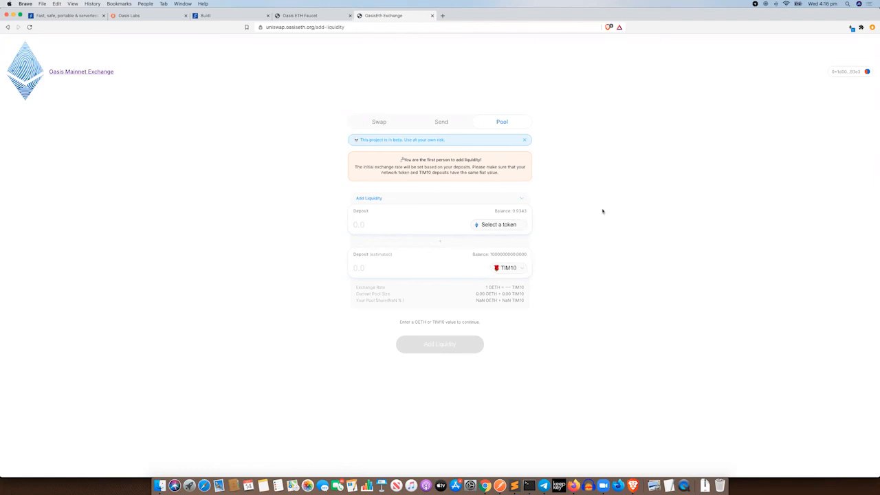
mouse_move(319, 74)
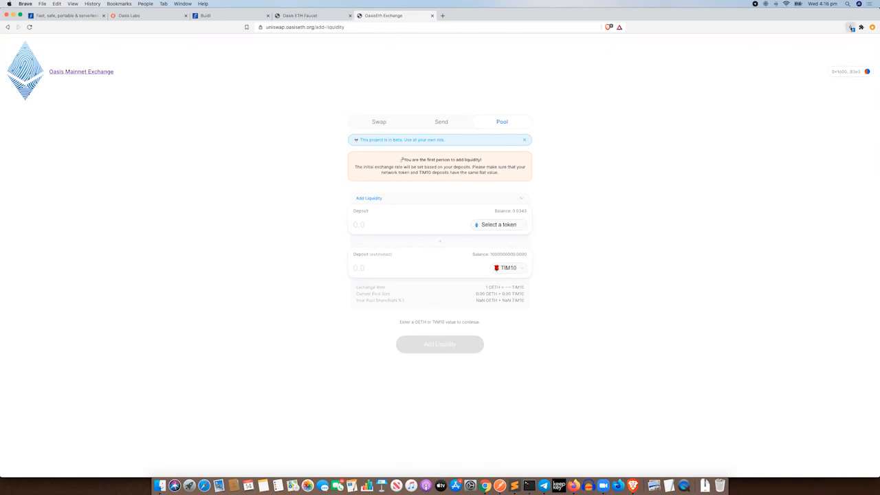
Show MetaMask activity listing the TIM10 spend approval and exchange creation
left_click(851, 28)
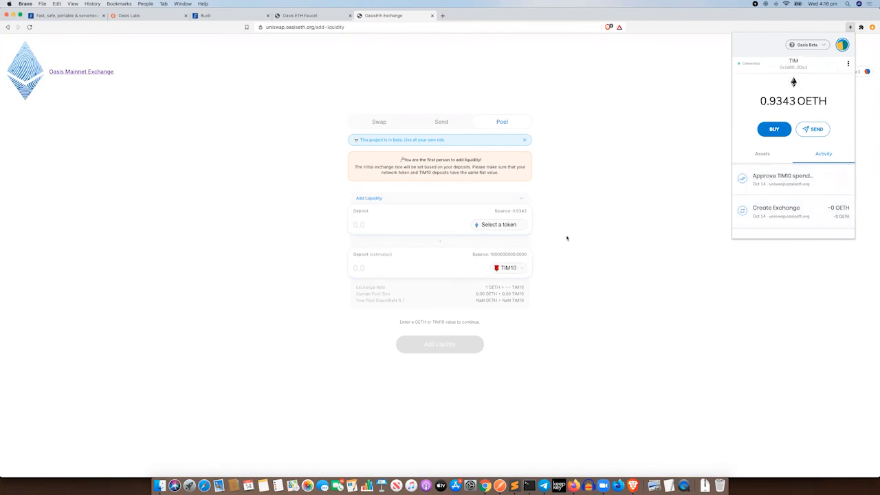
mouse_move(310, 237)
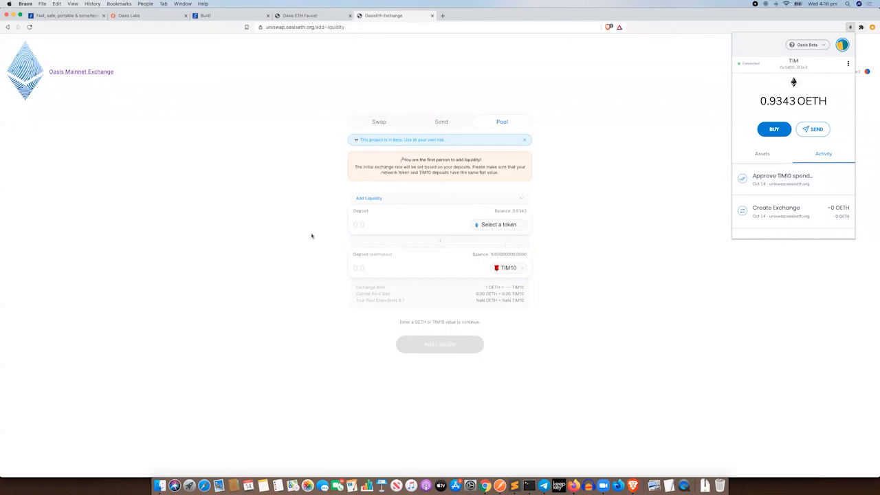
mouse_move(468, 268)
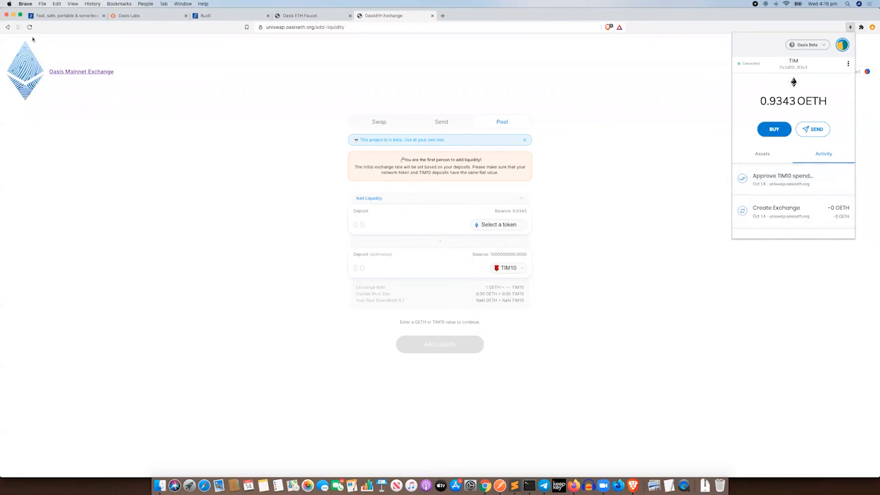
mouse_move(398, 267)
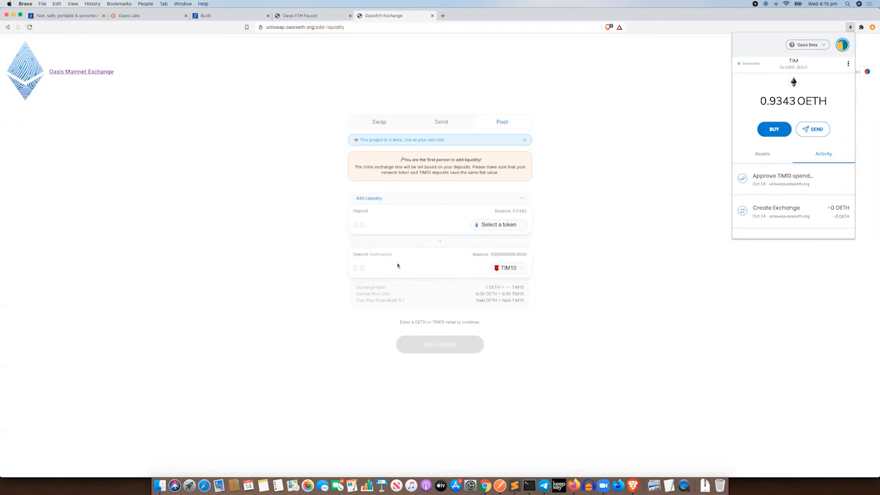
Deposit 0.05 OETH and 100 TIM10 as liquidity, with details shown, and confirm in MetaMask
left_click(397, 226)
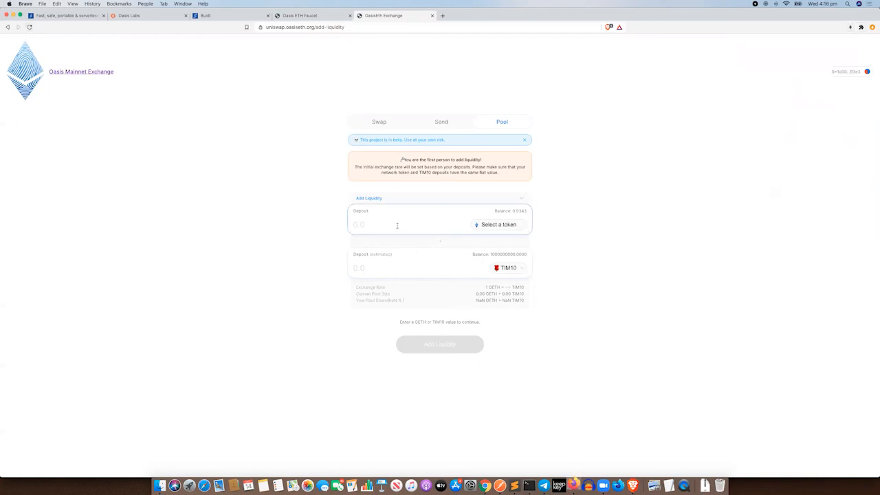
type("0.05")
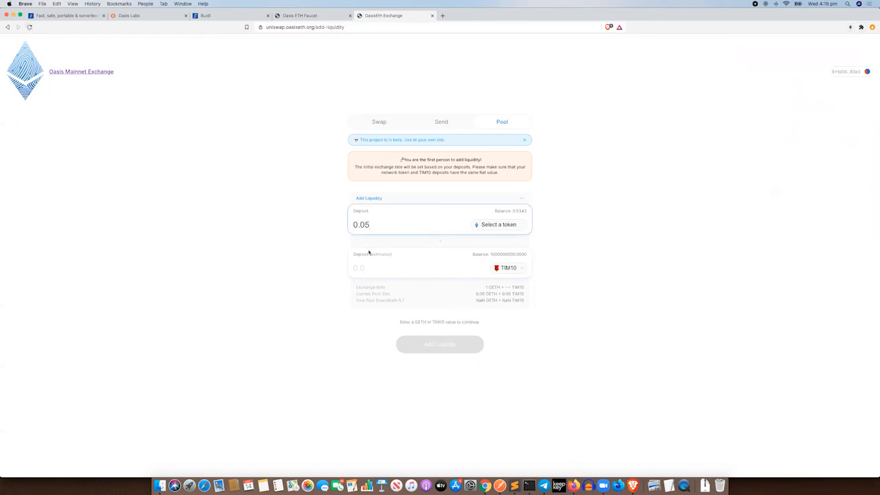
left_click(385, 266)
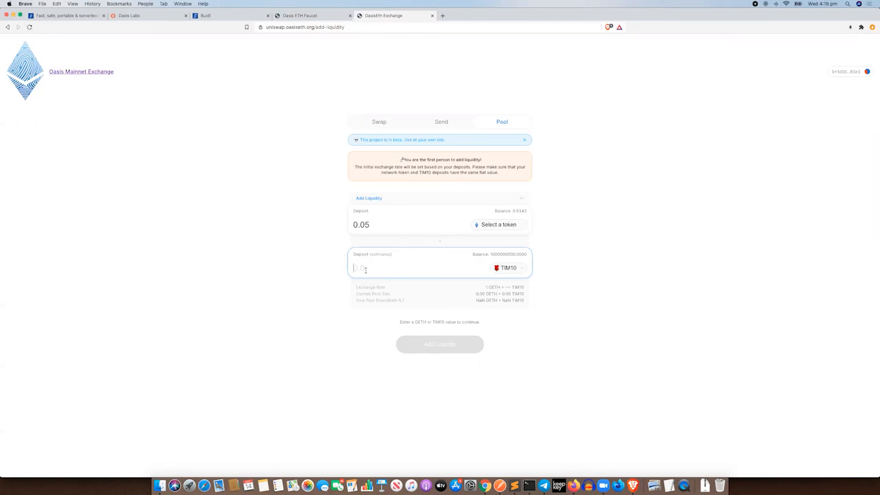
type("100")
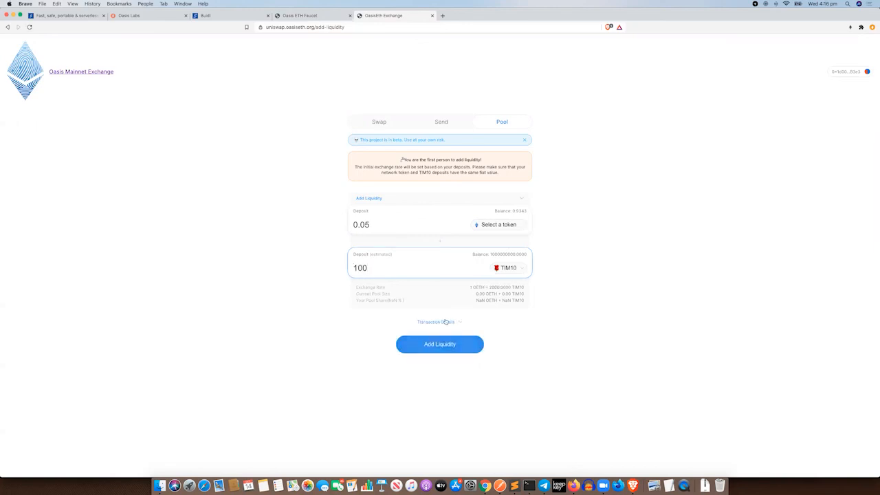
left_click(436, 322)
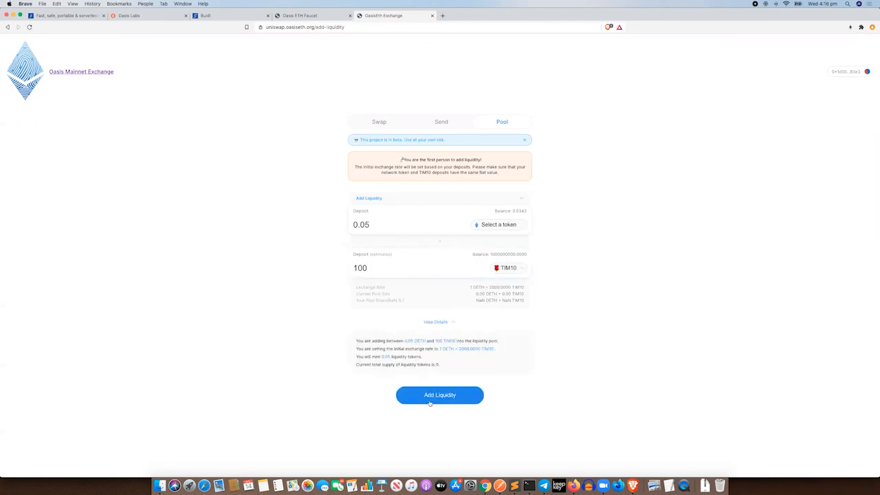
left_click(440, 395)
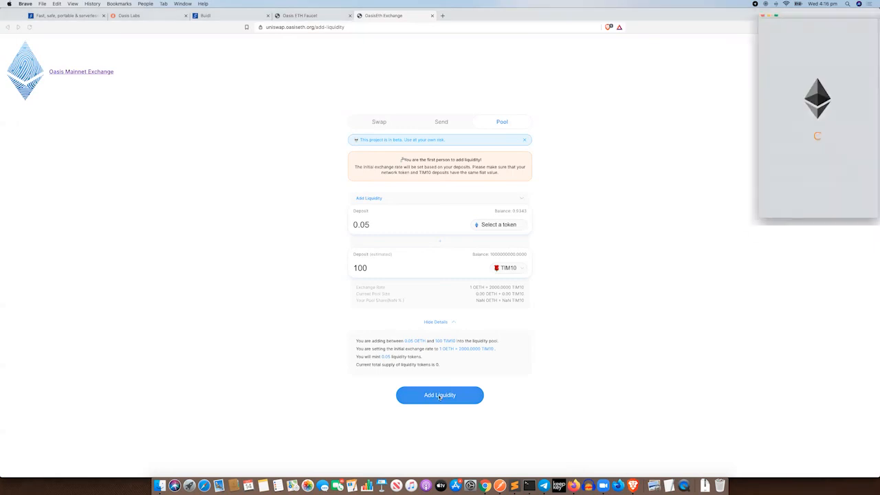
left_click(440, 394)
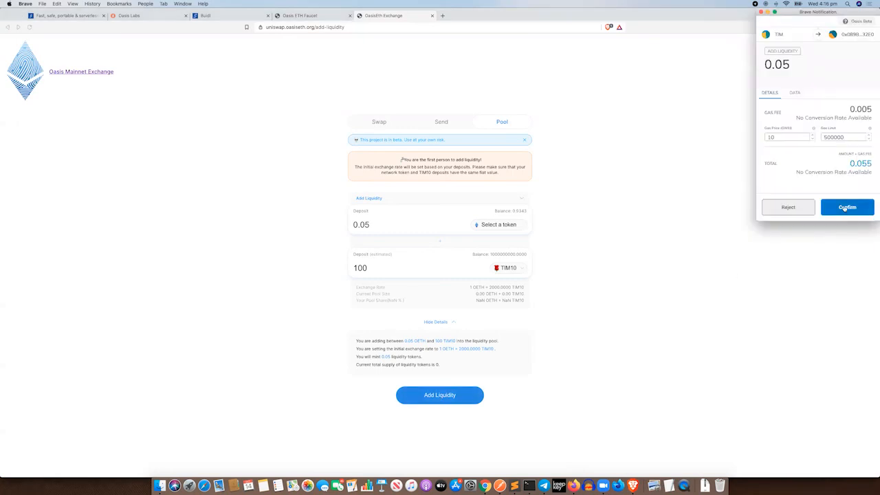
left_click(847, 206)
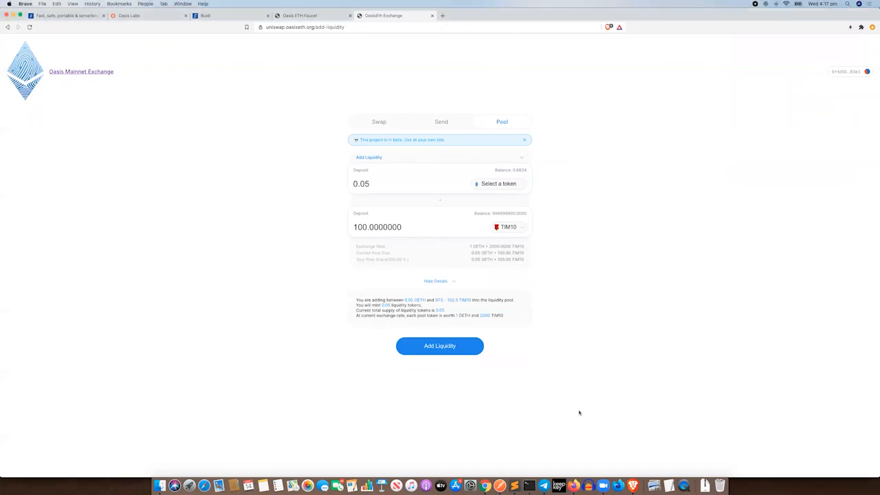
mouse_move(393, 289)
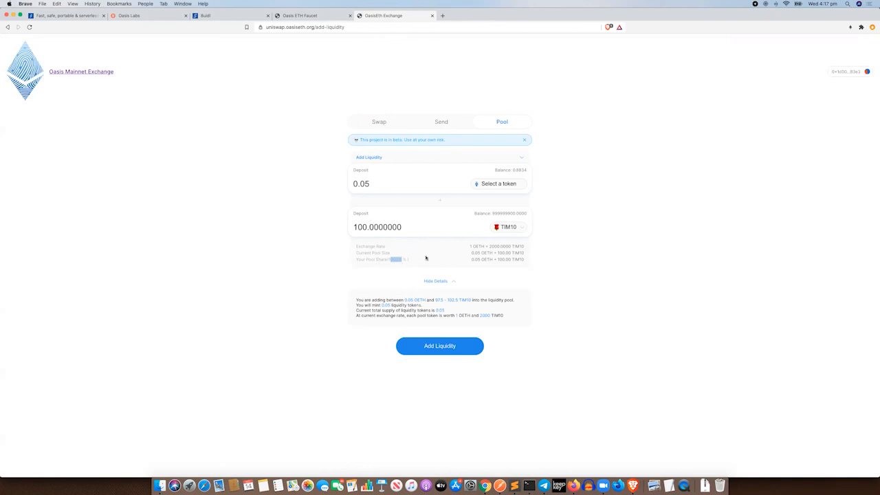
mouse_move(415, 179)
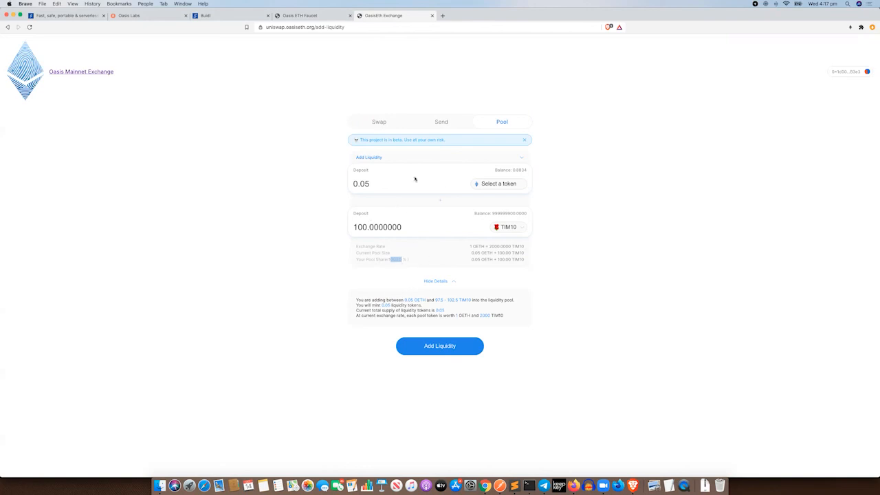
mouse_move(379, 121)
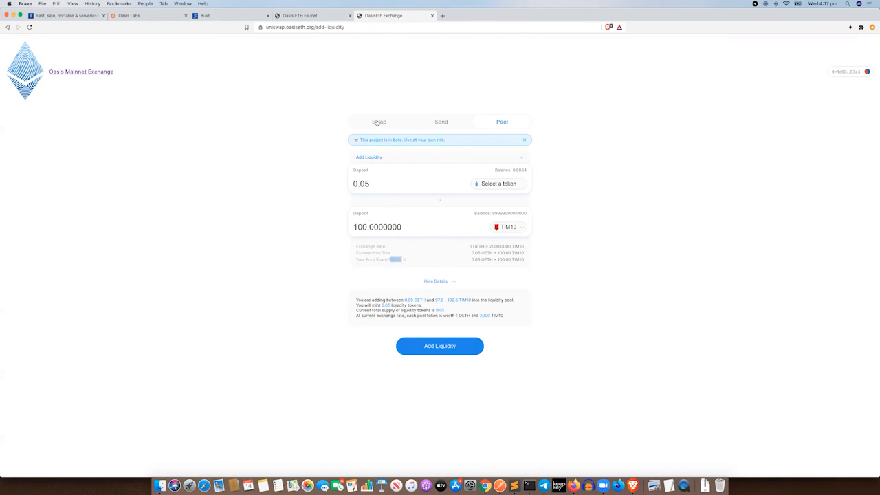
Quote a swap of 0.05 OETH into TIM10 (about 49.9249) with transaction details displayed
left_click(379, 121)
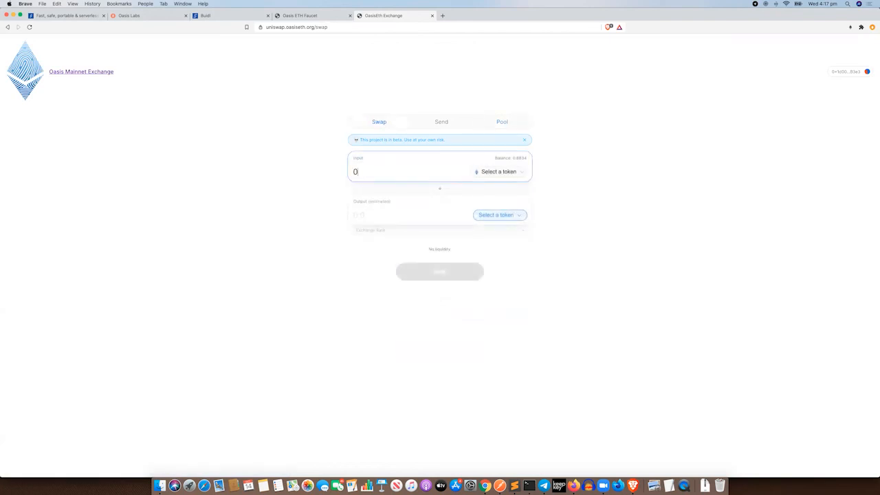
type("0.05")
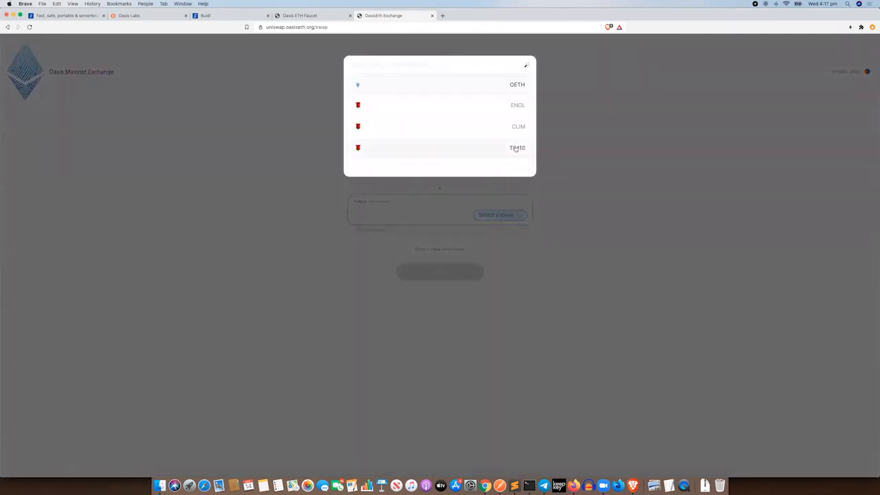
left_click(517, 148)
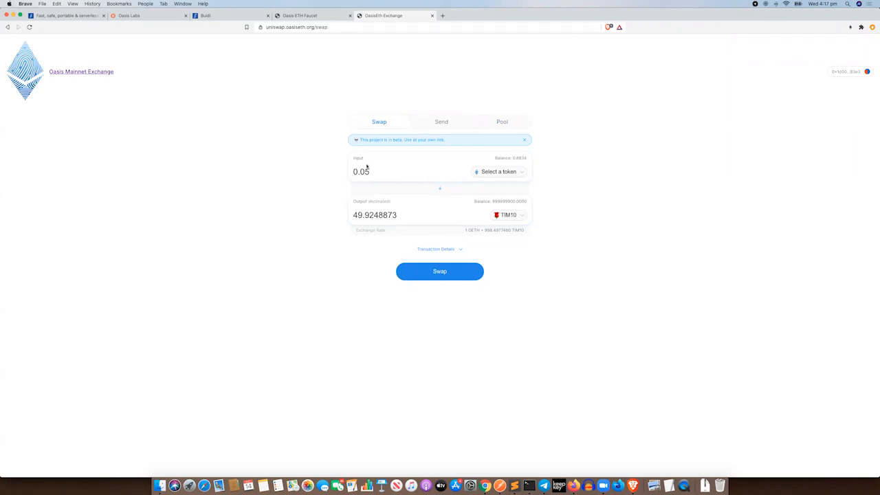
mouse_move(365, 209)
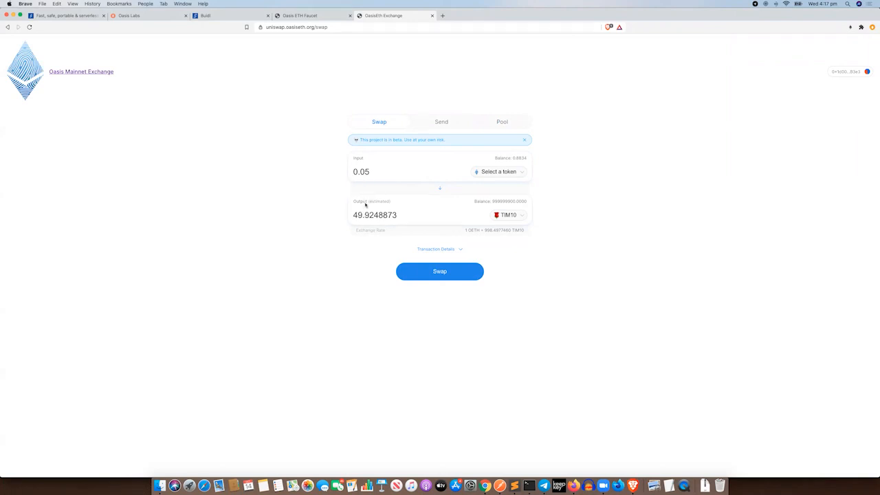
left_click(440, 249)
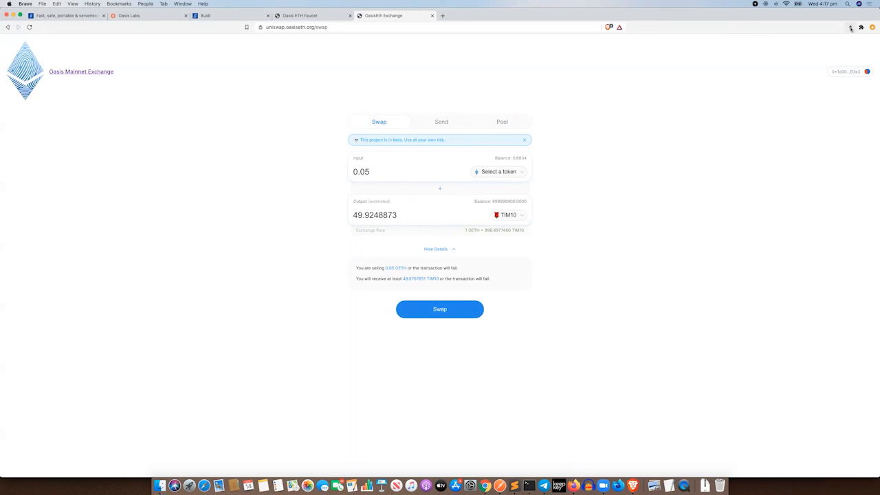
mouse_move(849, 28)
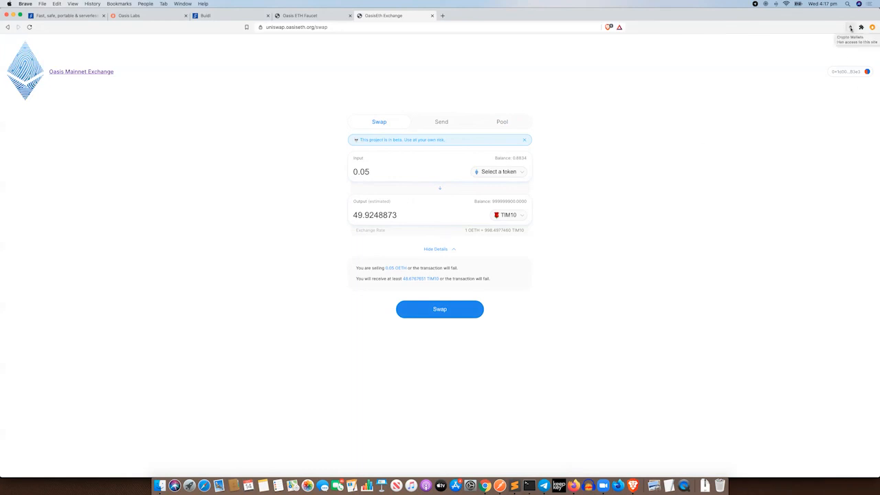
left_click(850, 28)
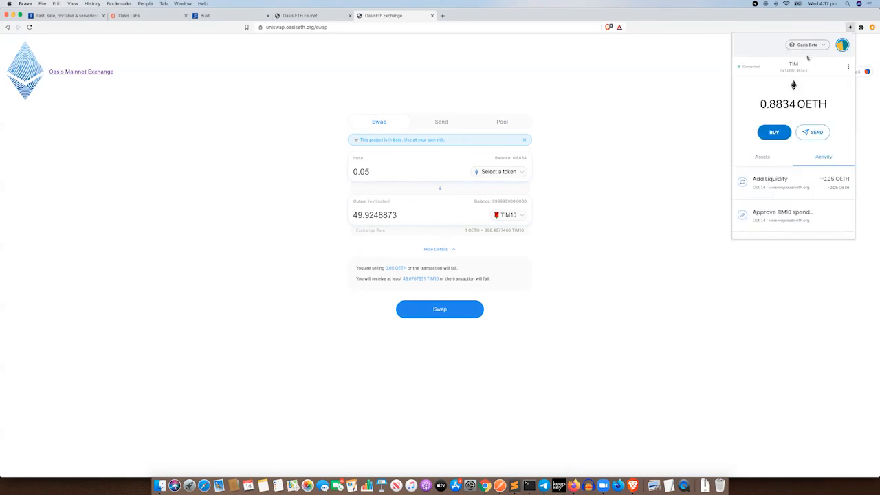
mouse_move(777, 154)
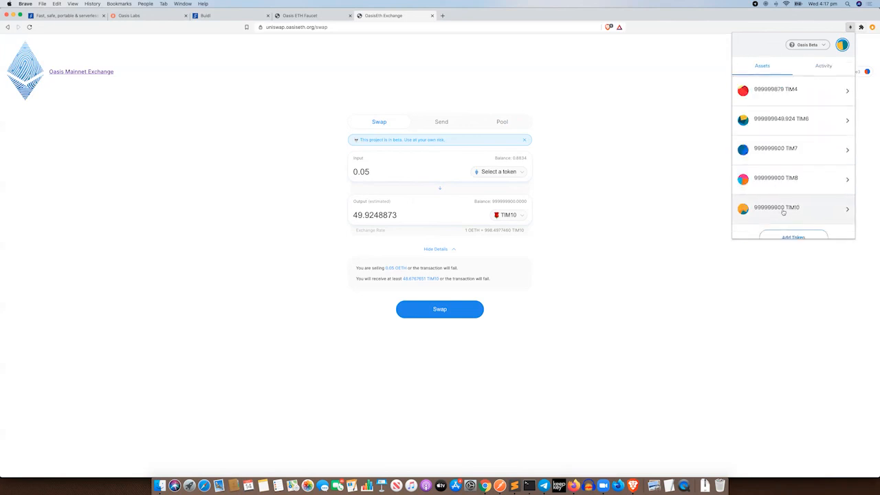
left_click(776, 207)
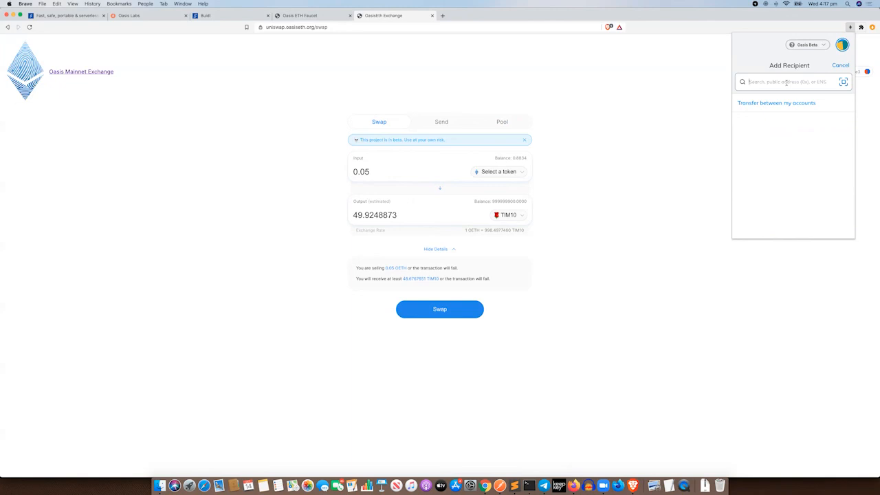
mouse_move(780, 107)
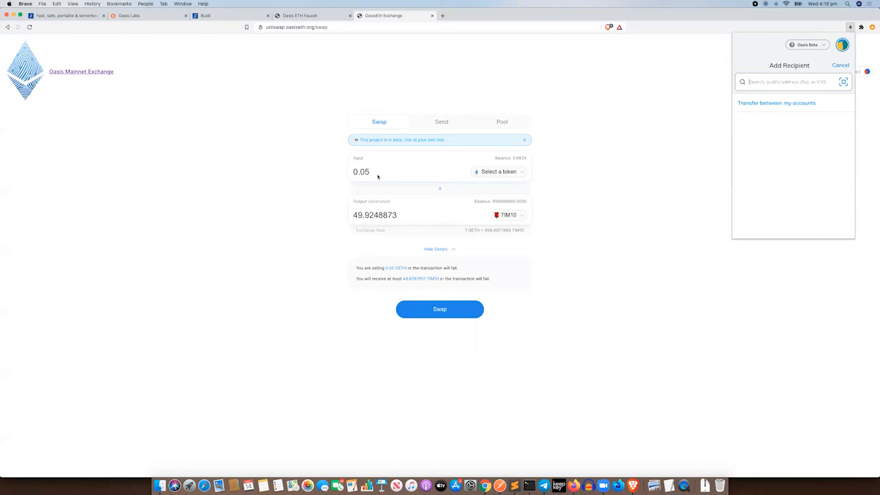
left_click(840, 66)
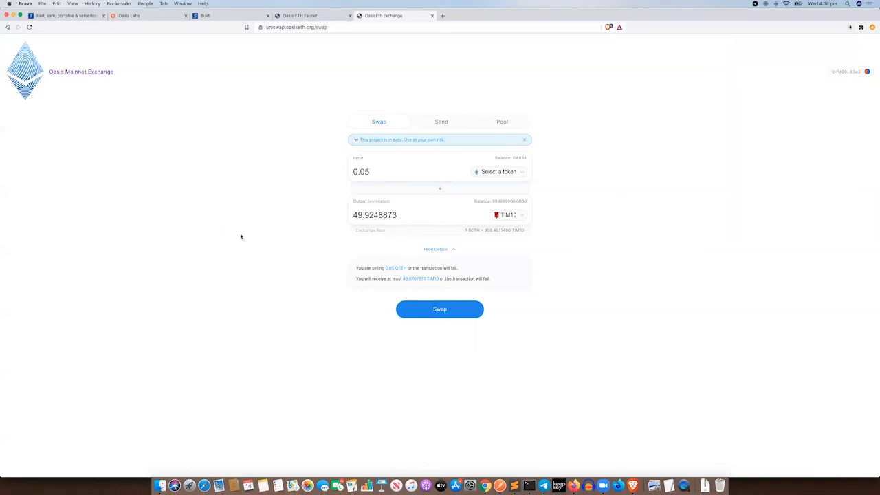